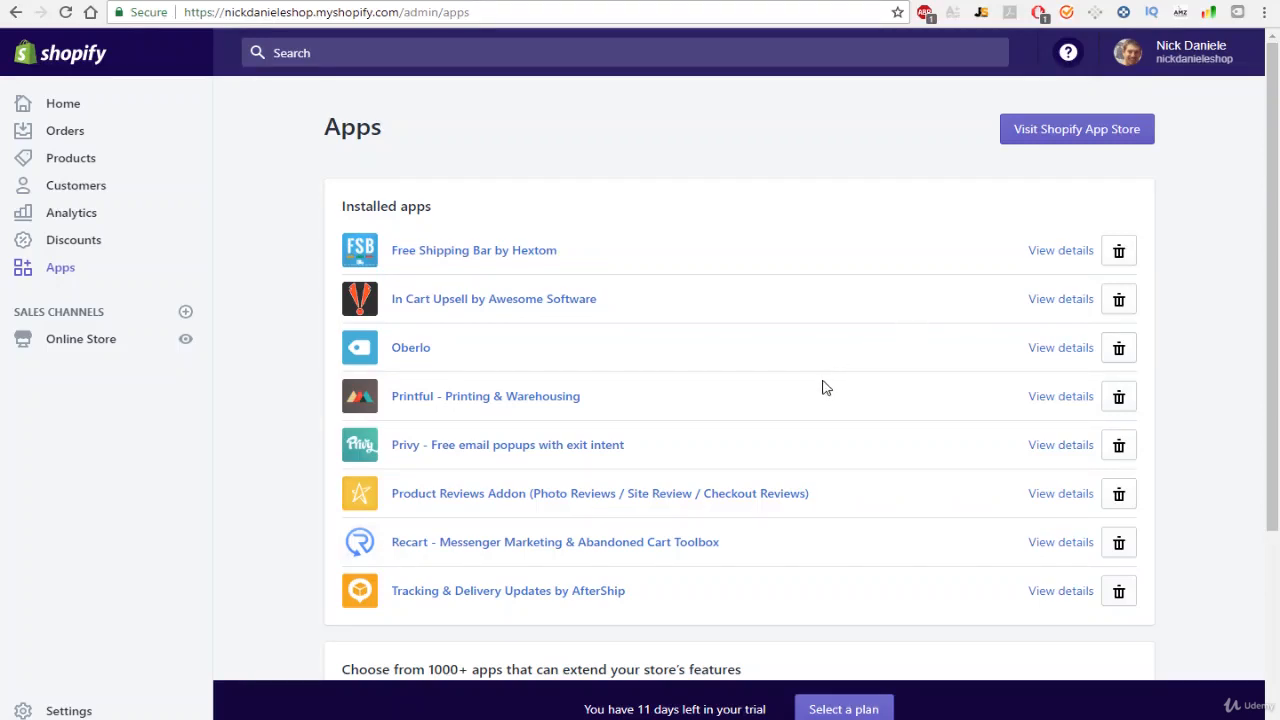
Launch In Cart Upsell and begin the first offer in Edit Upsell Campaign.
click(493, 299)
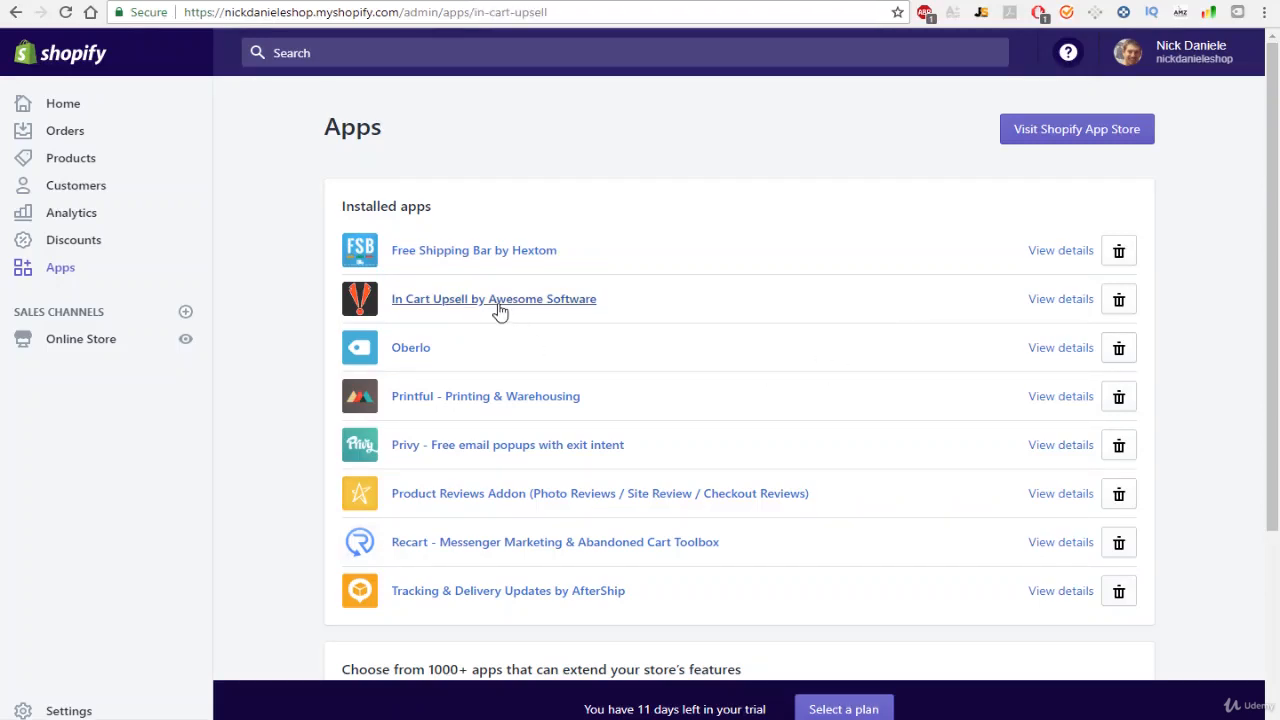
click(493, 299)
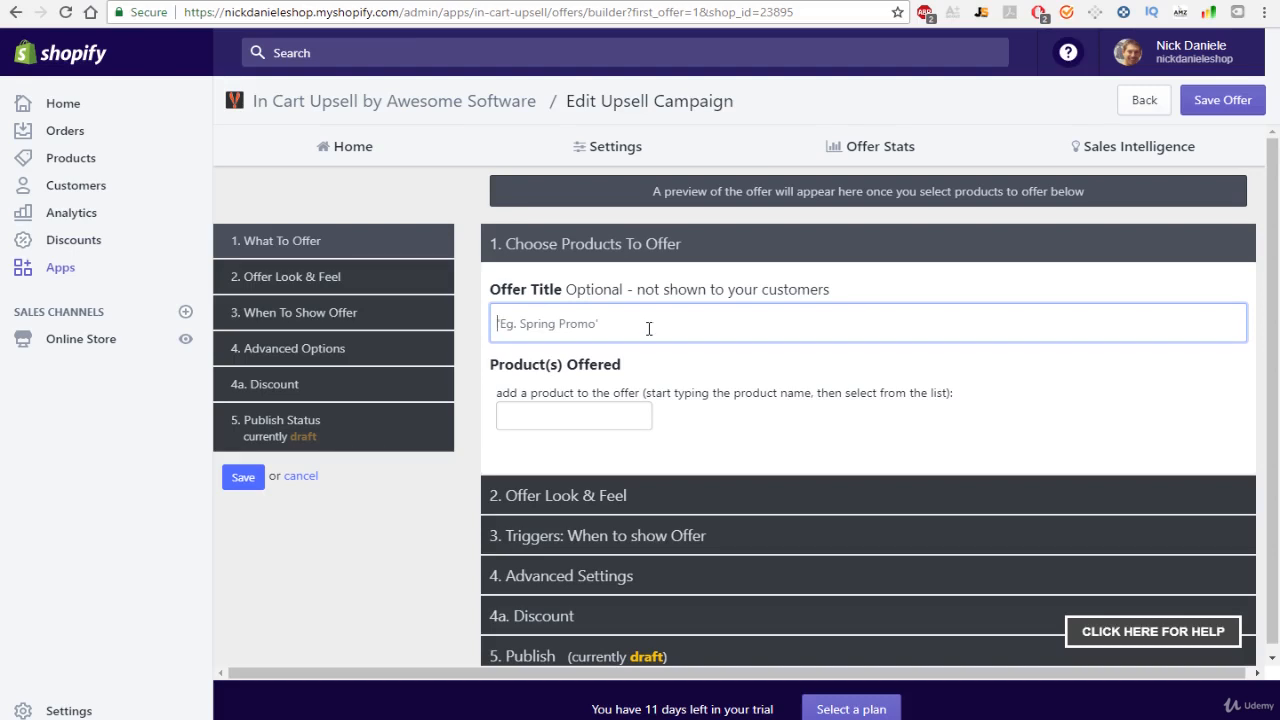
Title the offer 'Dog Brush' and pick Dog Brush as the offered product.
text(Dog Brush)
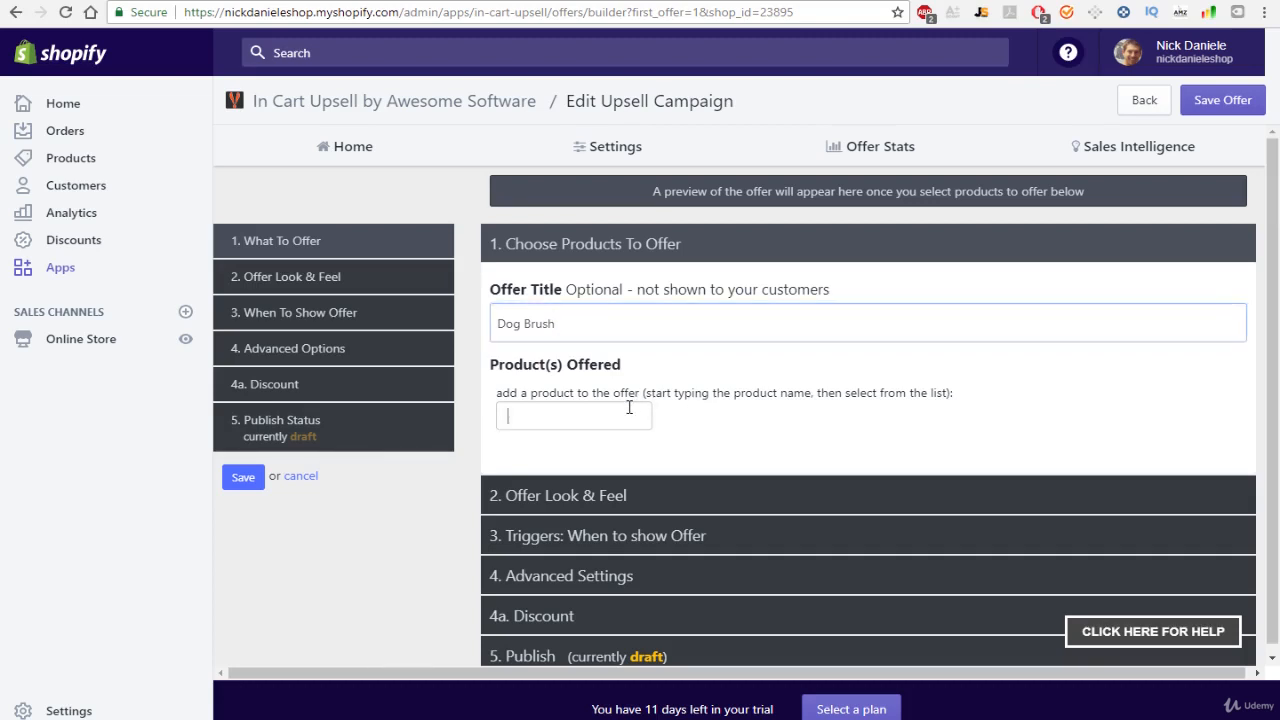
text(dog brus)
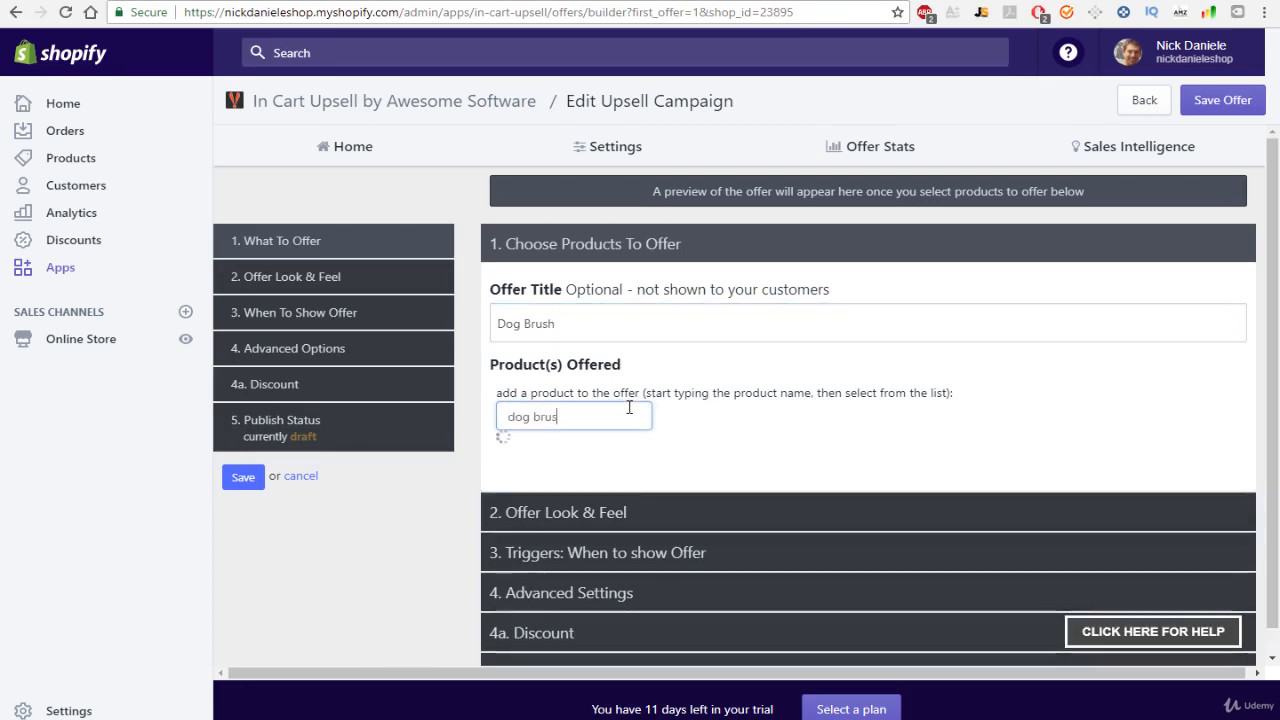
text(dog brush)
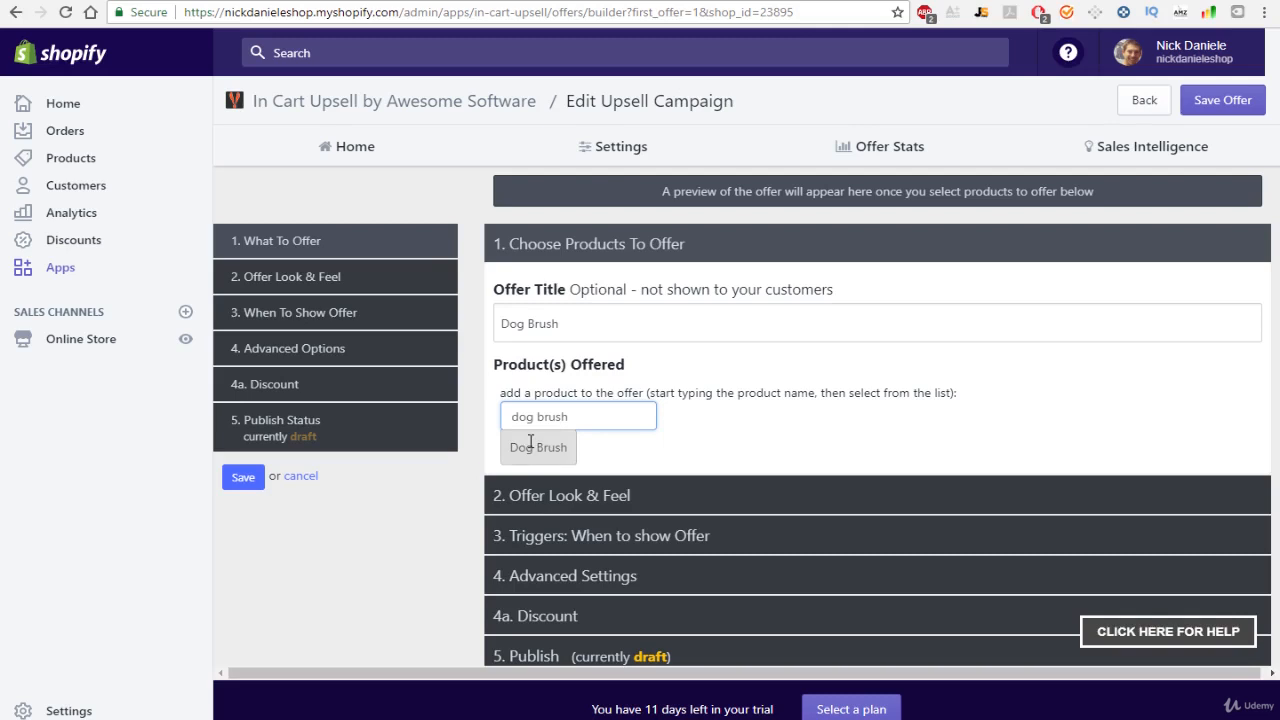
click(538, 447)
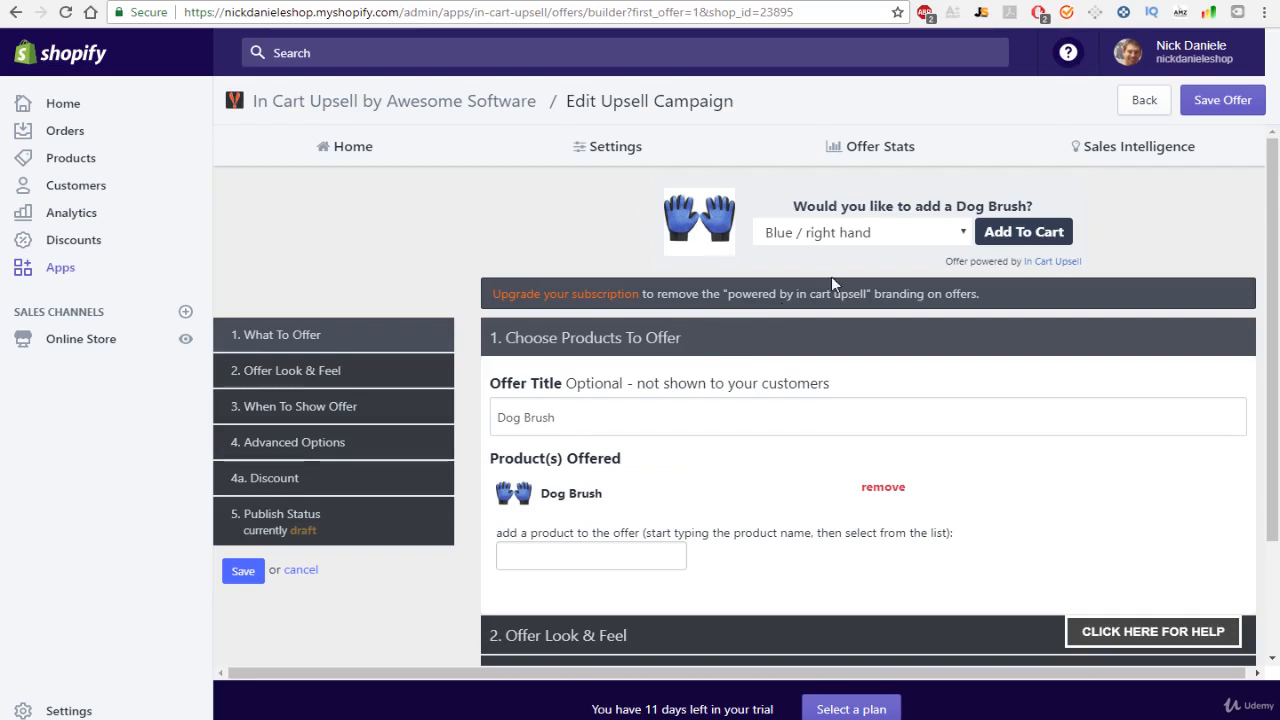
scroll(down, 3)
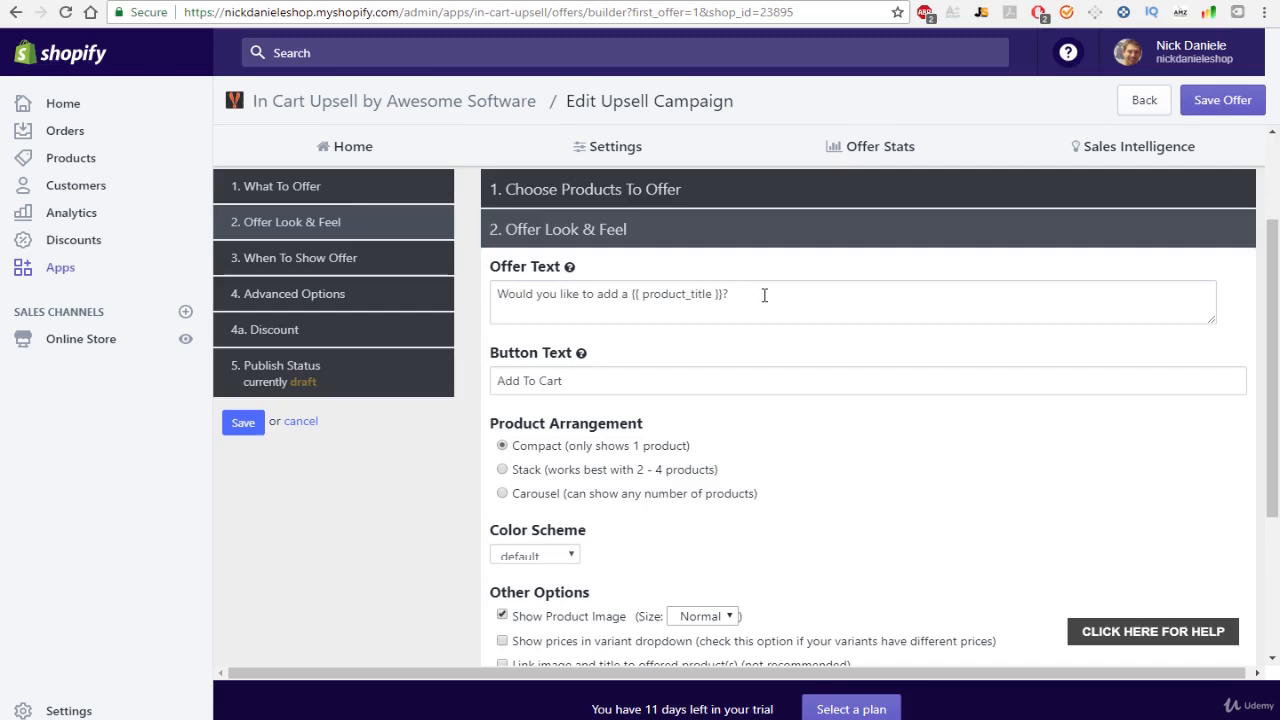
mouse_move(685, 294)
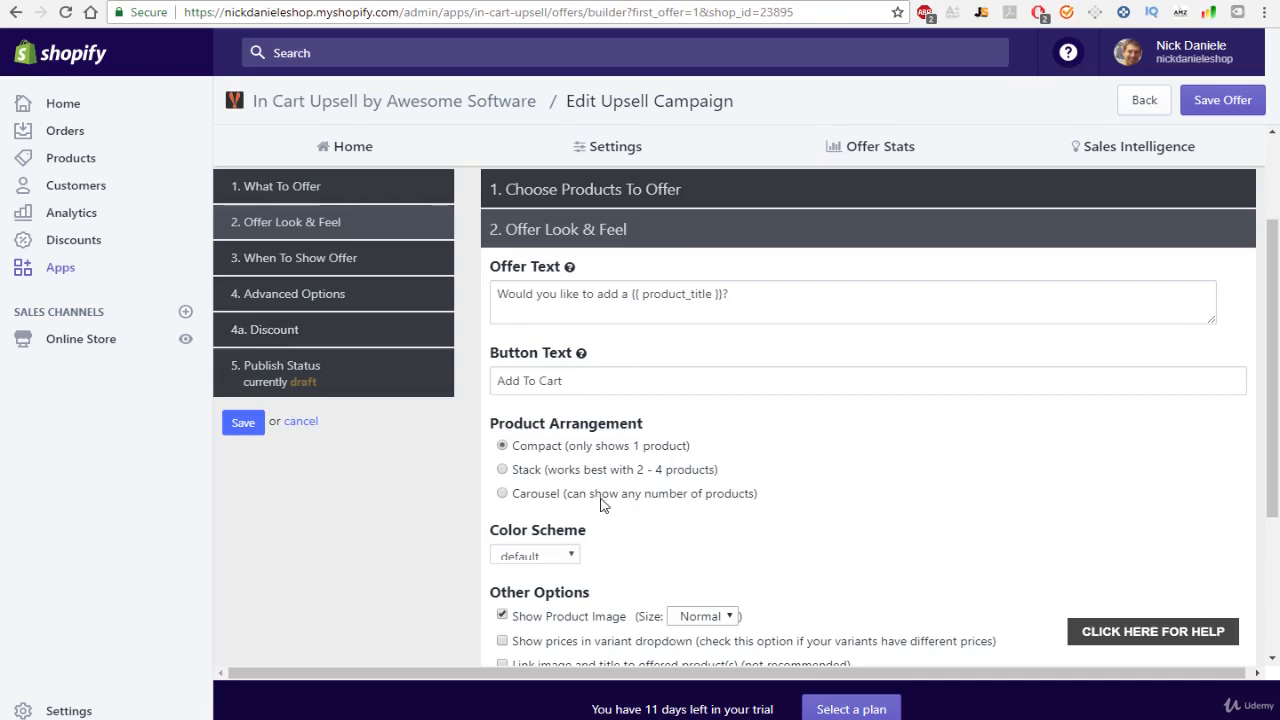
Set Color Scheme to 'original', try image Size 'Big', then return it to 'Normal'.
click(535, 471)
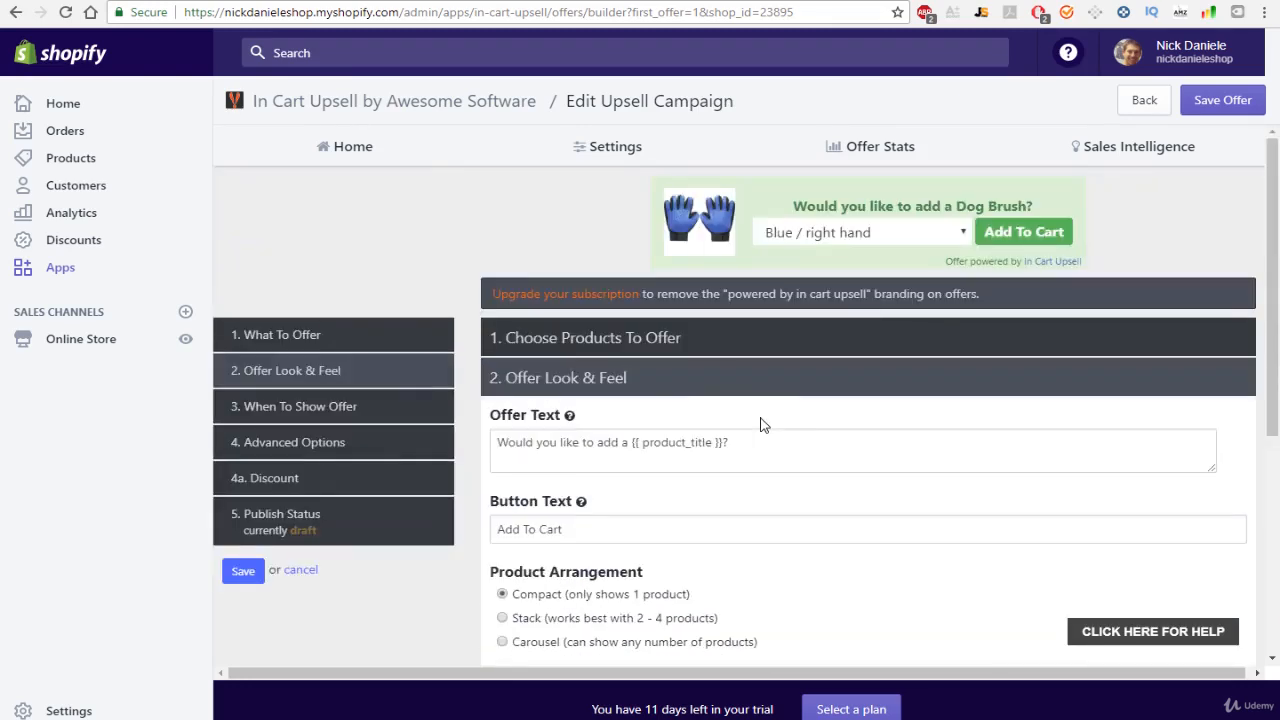
scroll(down, 3)
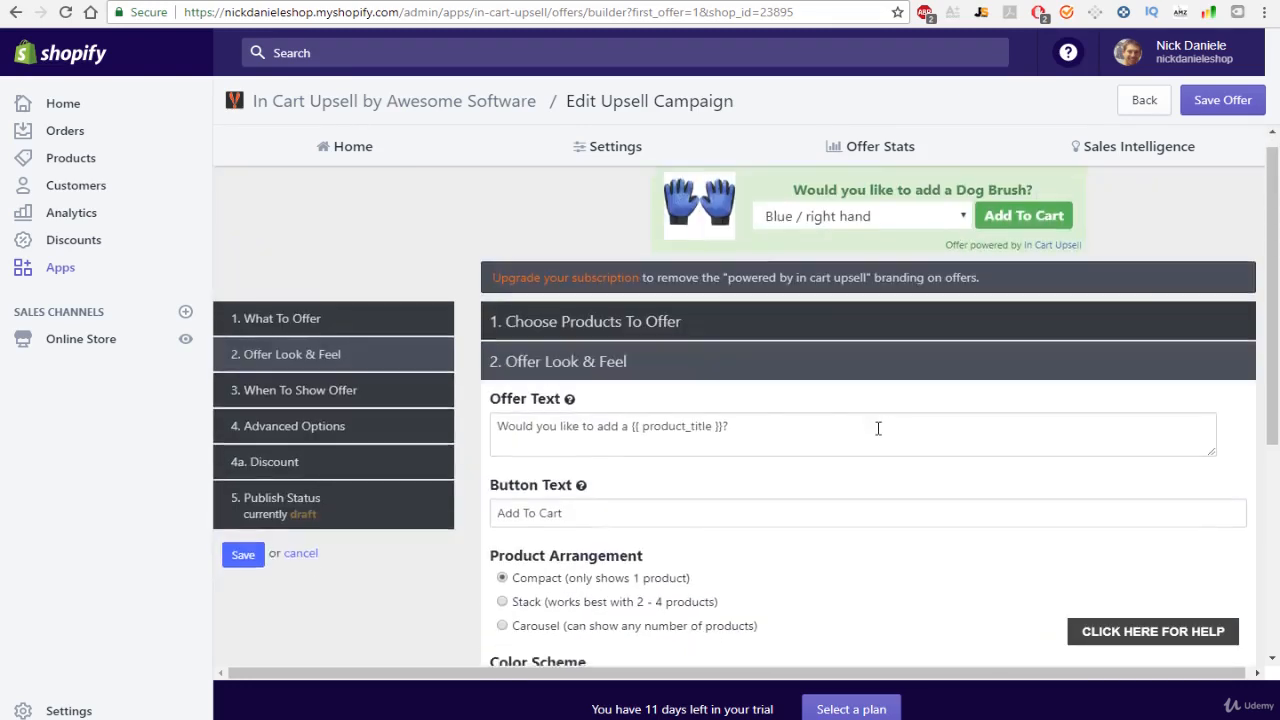
scroll(down, 3)
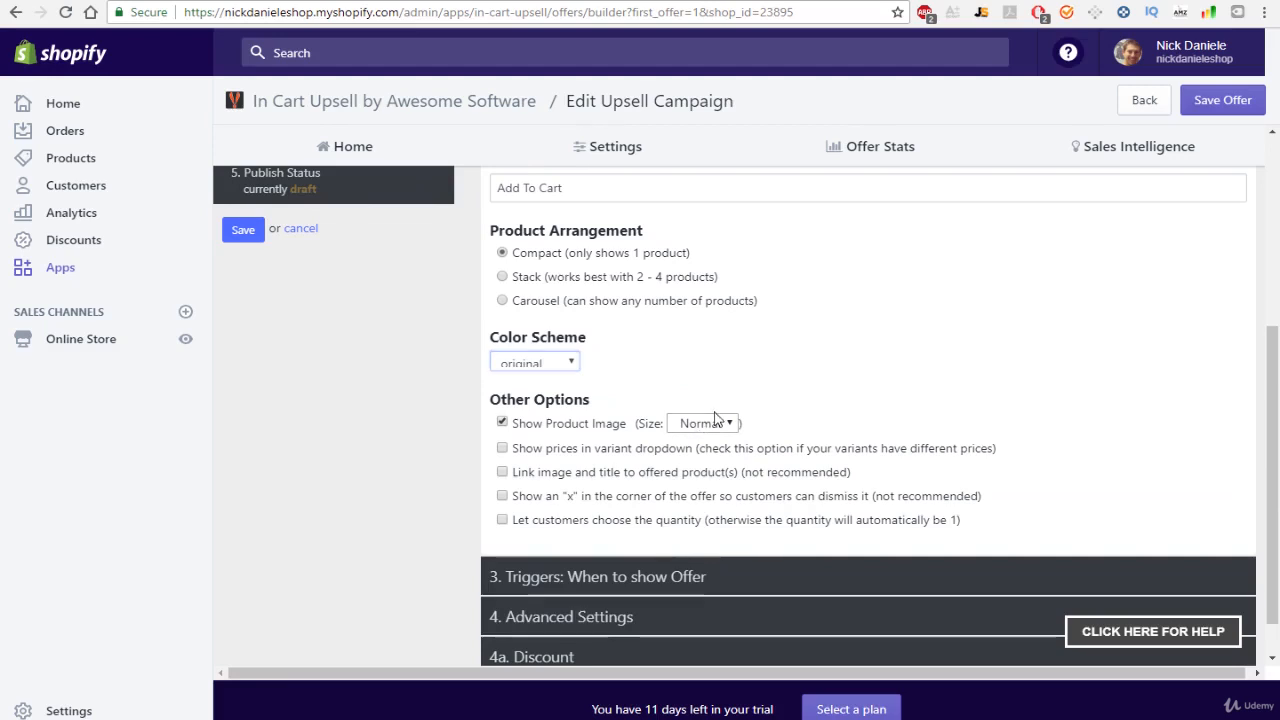
click(703, 423)
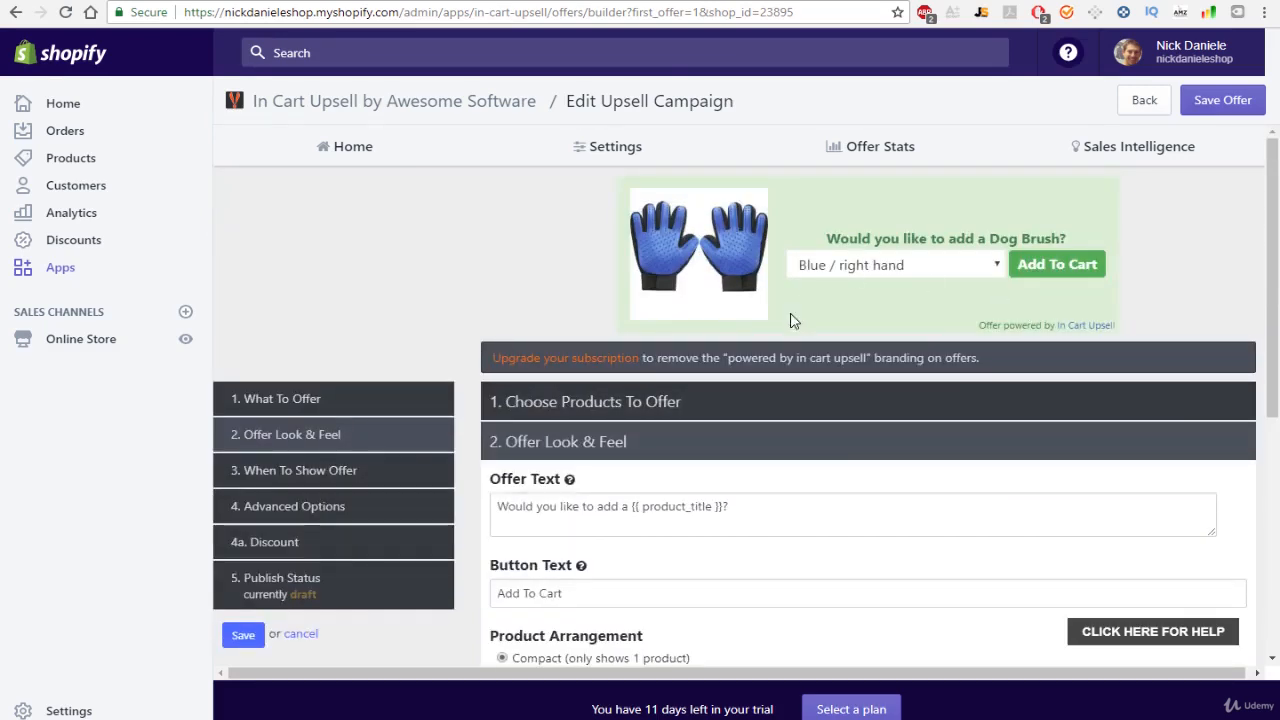
scroll(down, 3)
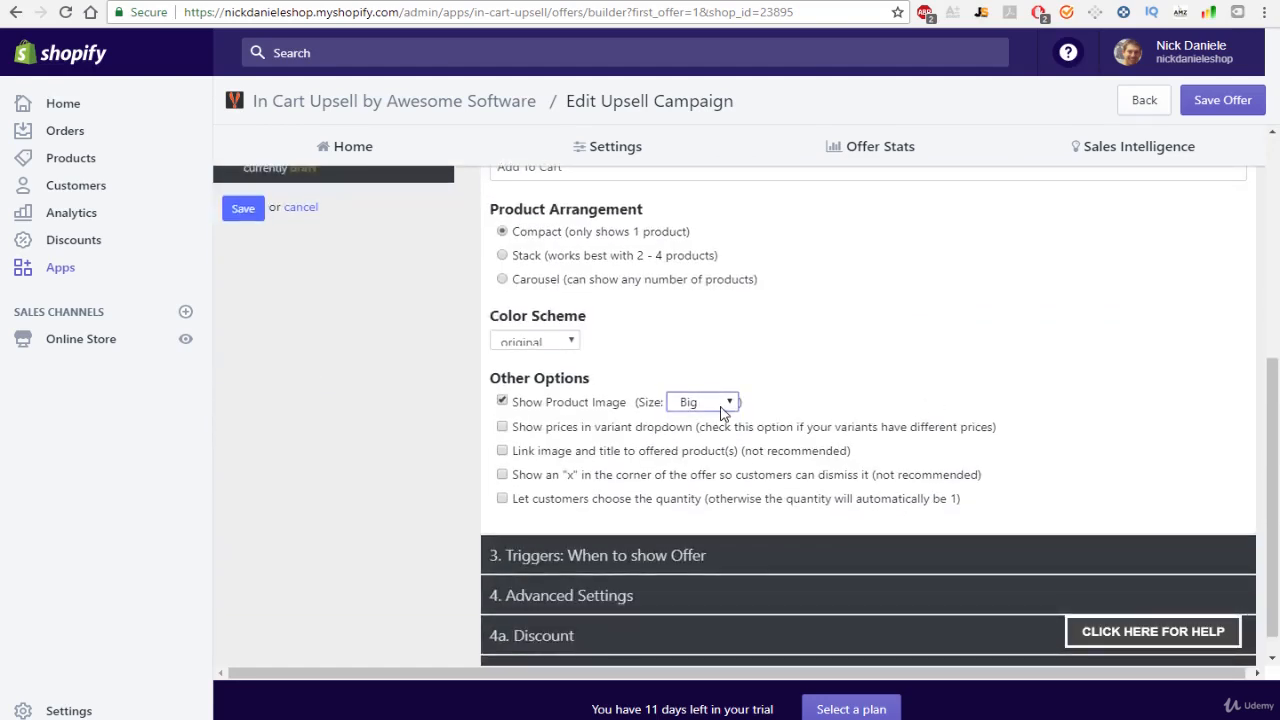
click(703, 401)
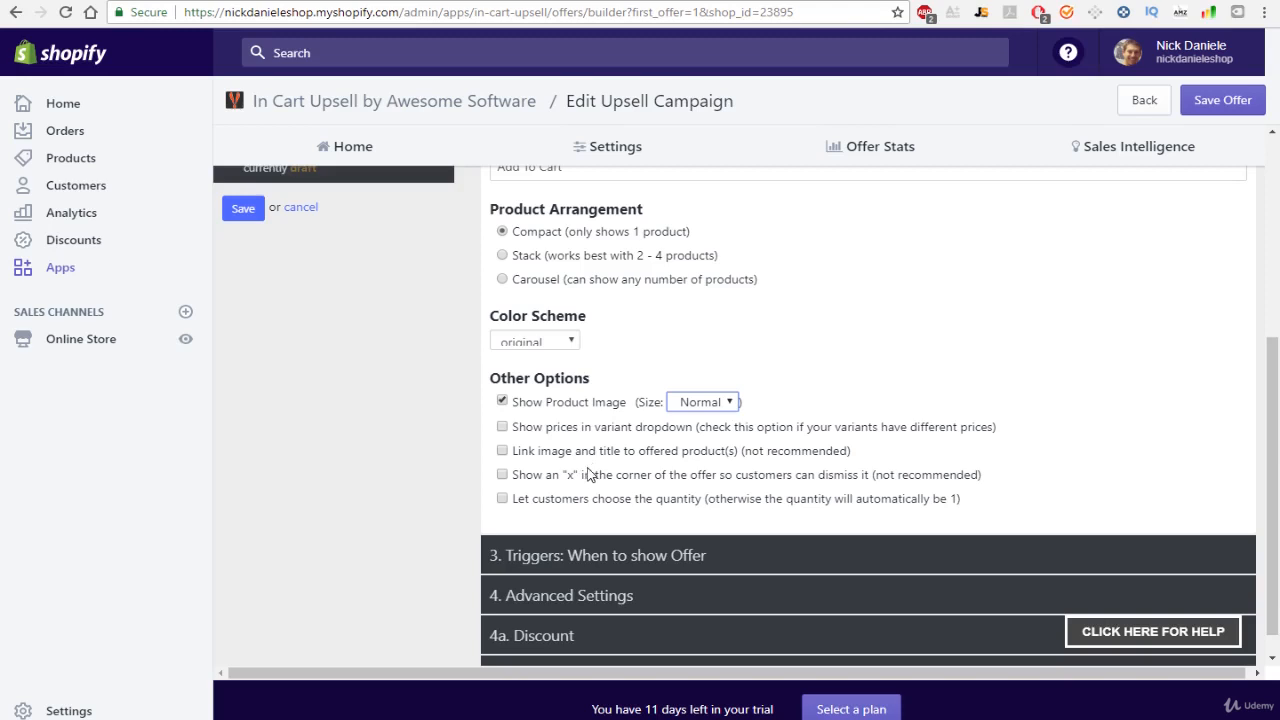
scroll(down, 3)
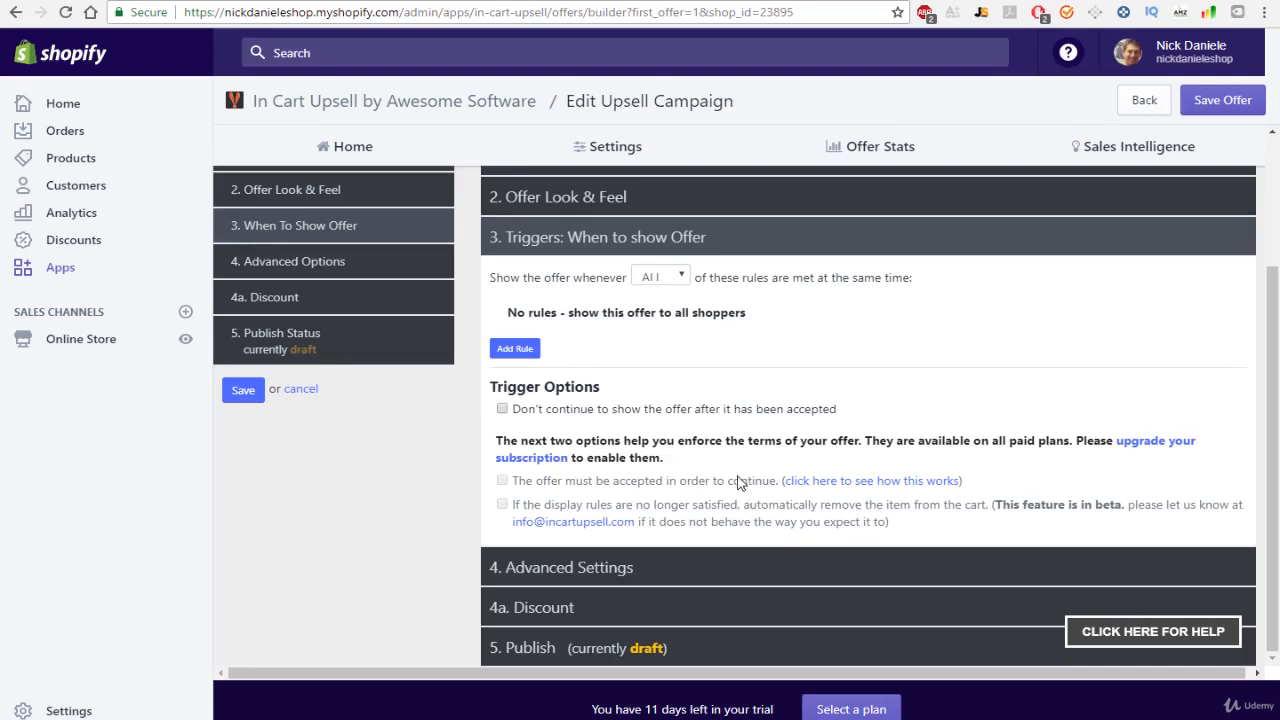
mouse_move(687, 394)
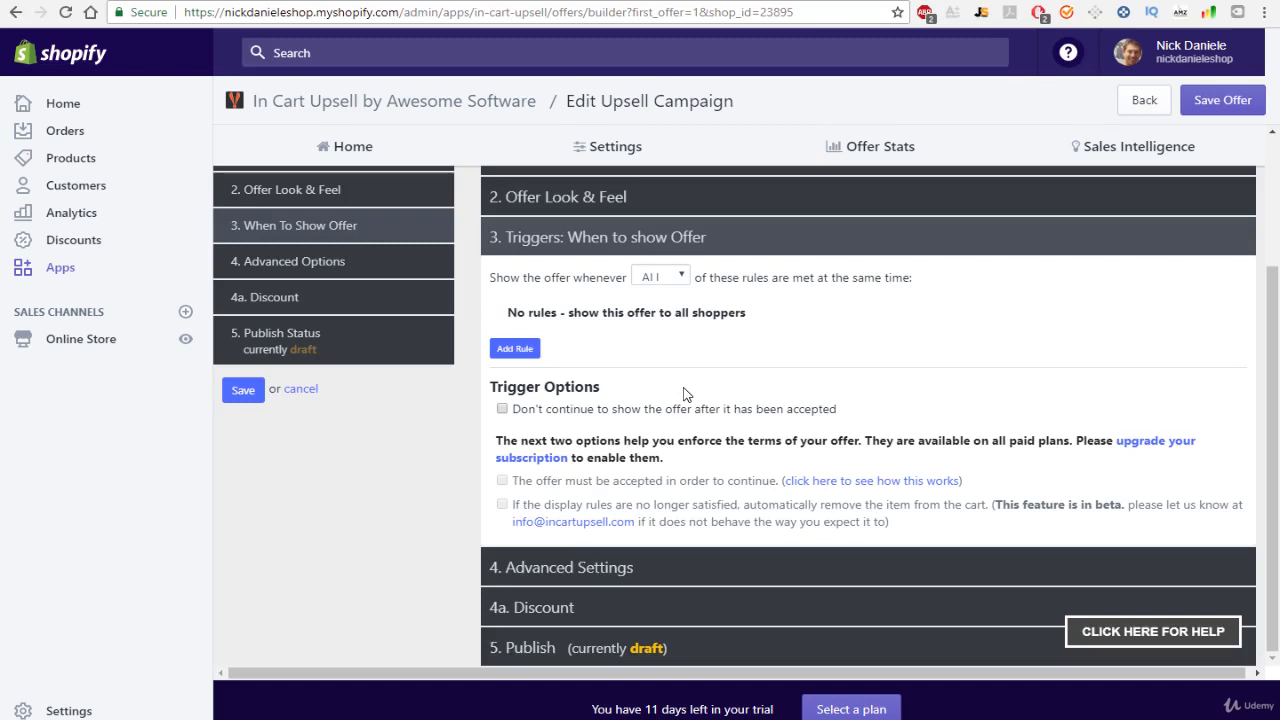
mouse_move(594, 424)
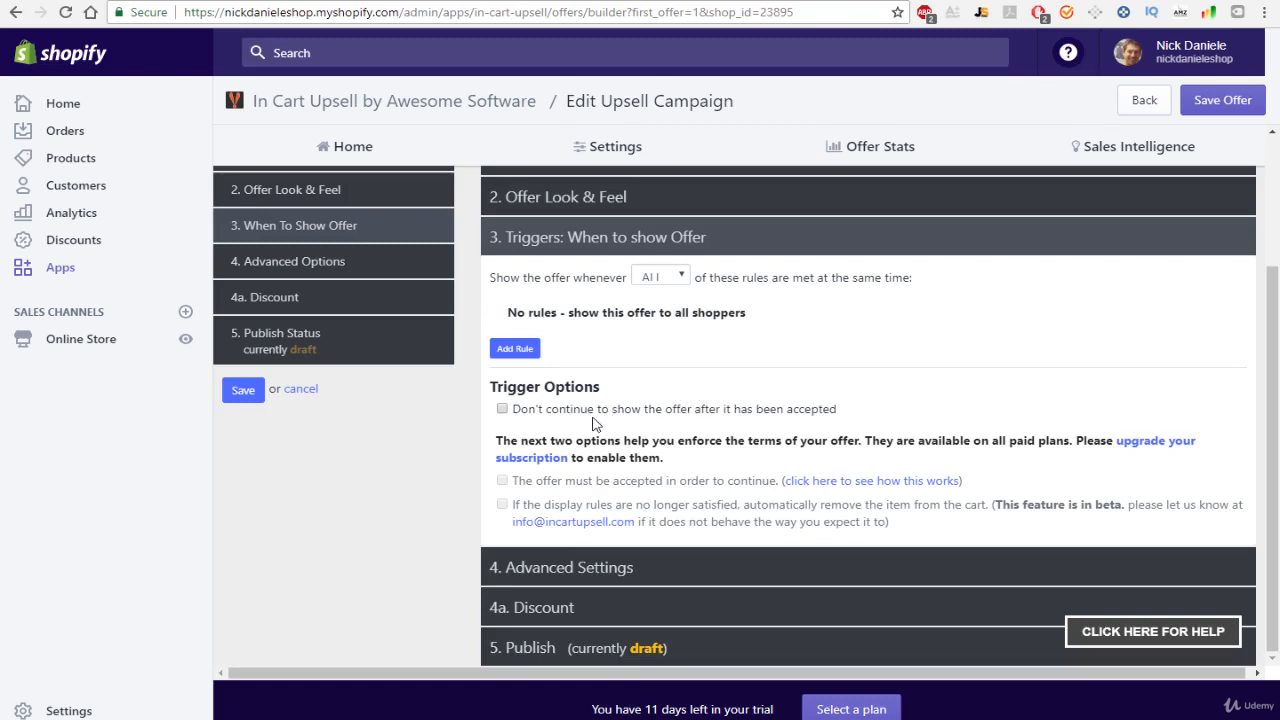
mouse_move(725, 413)
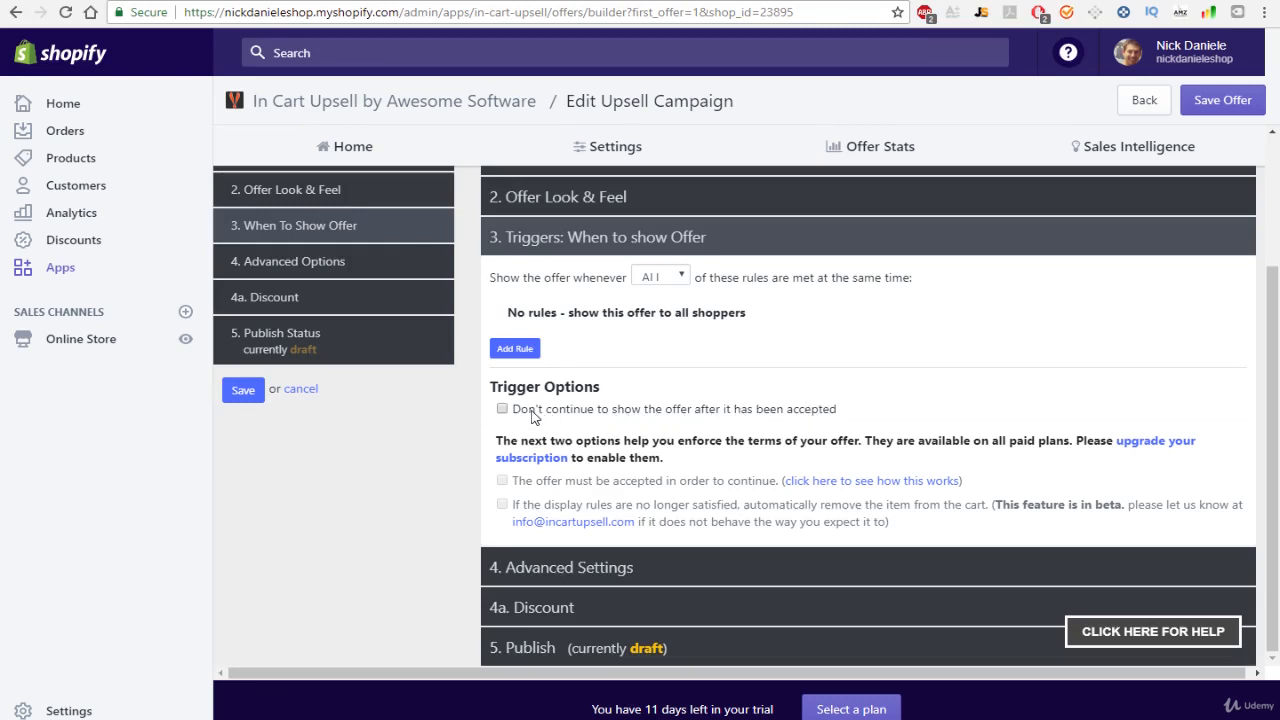
Tick 'Don't continue to show the offer after it has been accepted'.
click(502, 408)
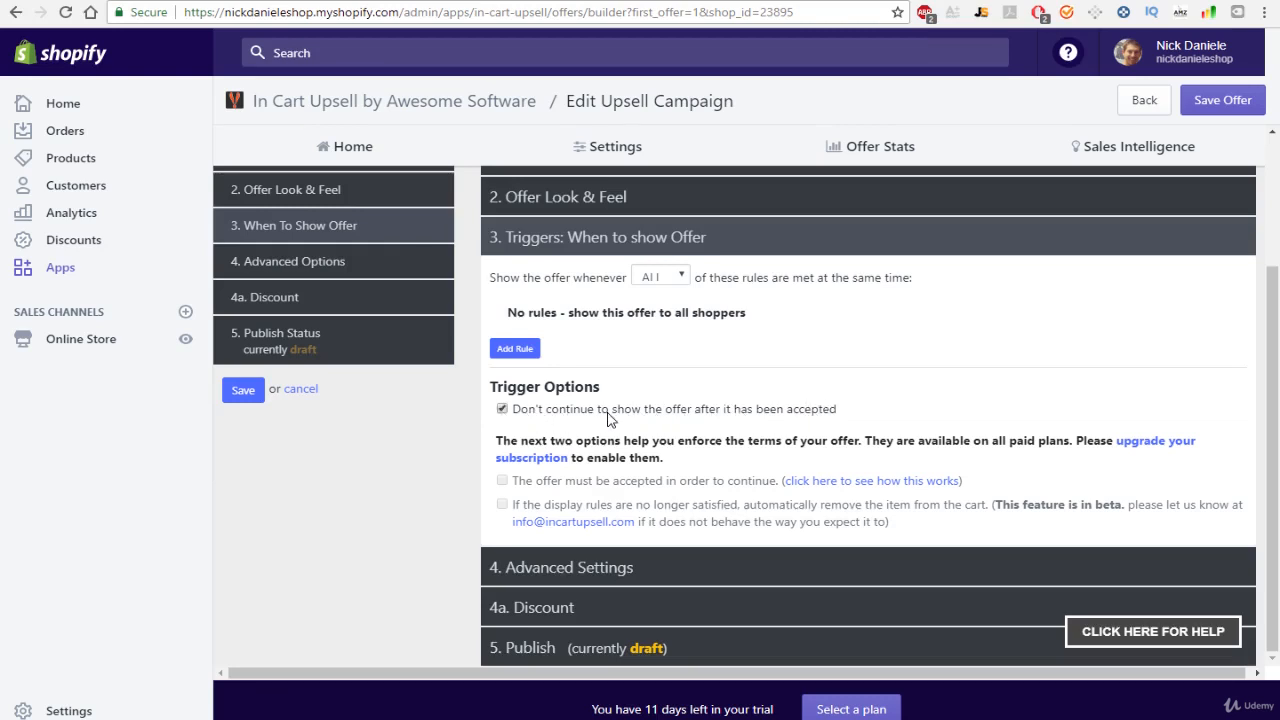
mouse_move(512, 417)
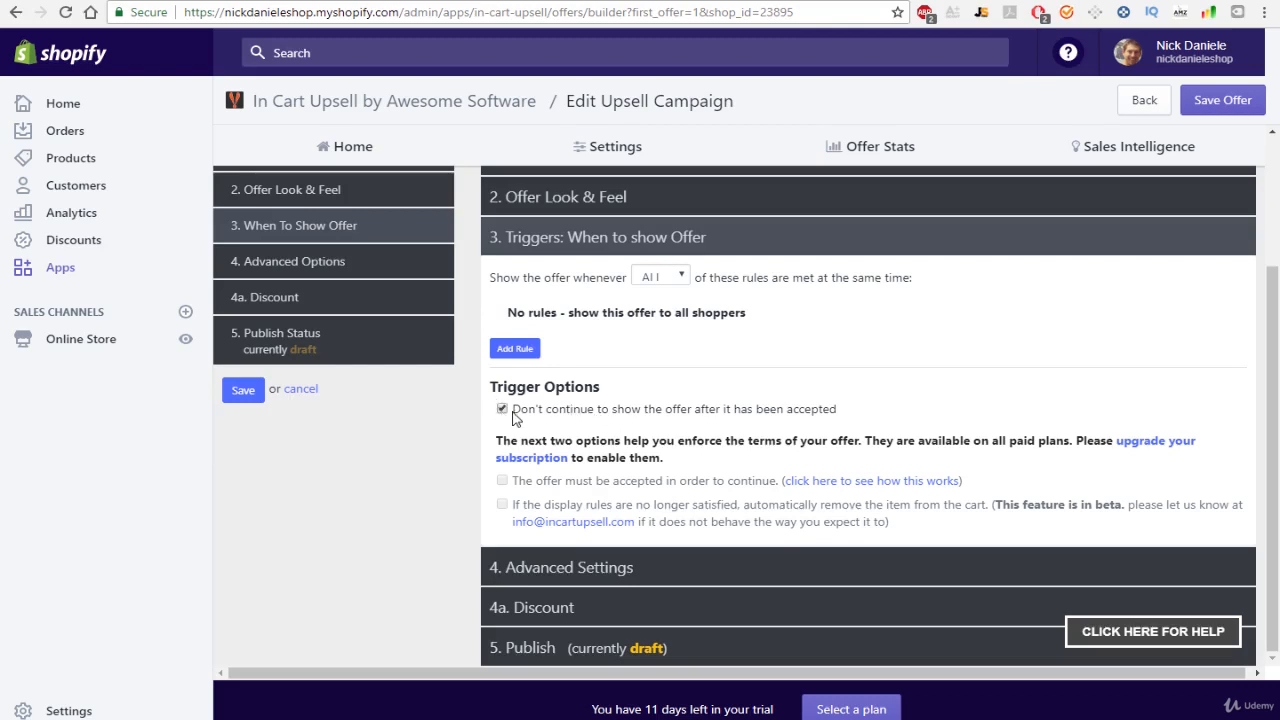
mouse_move(758, 411)
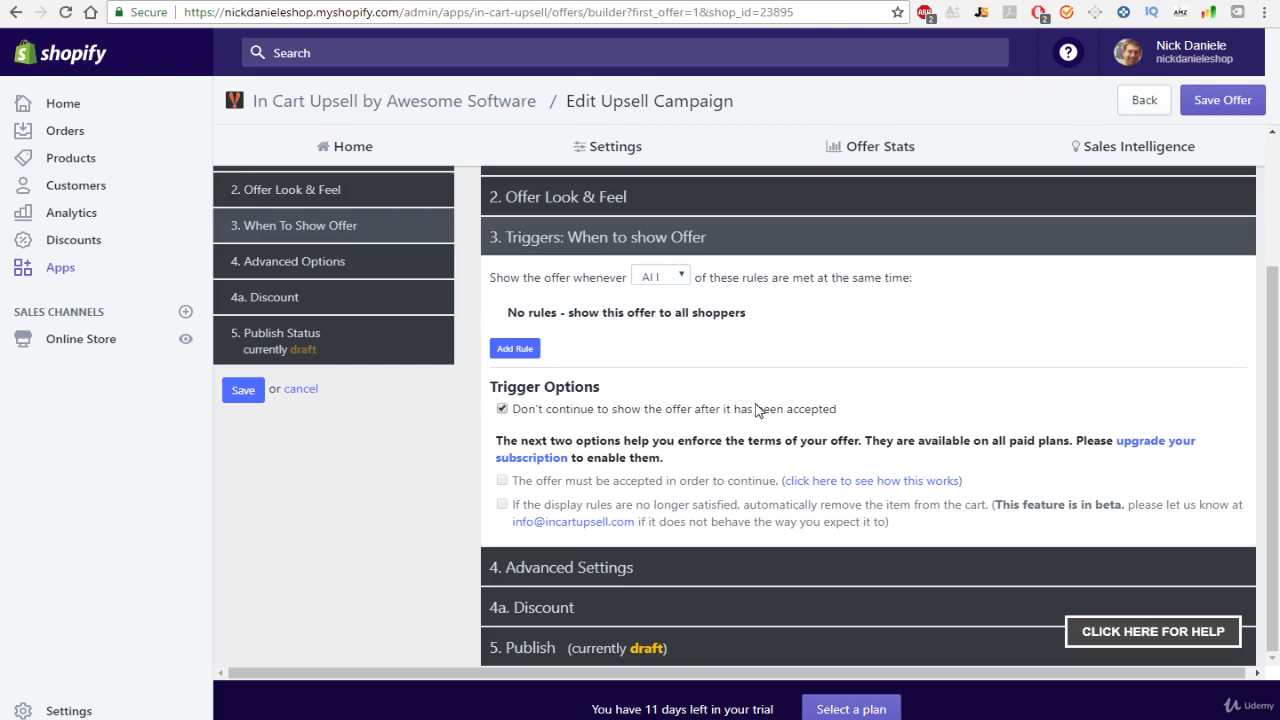
mouse_move(763, 354)
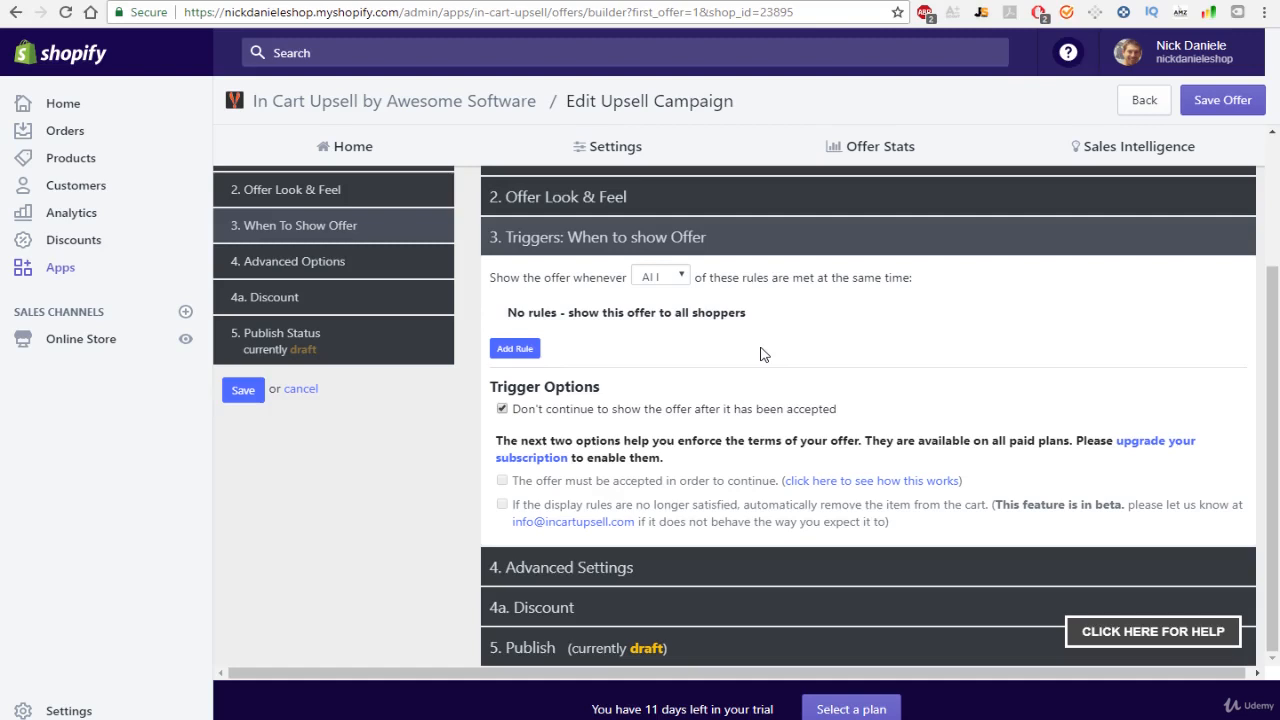
mouse_move(557, 411)
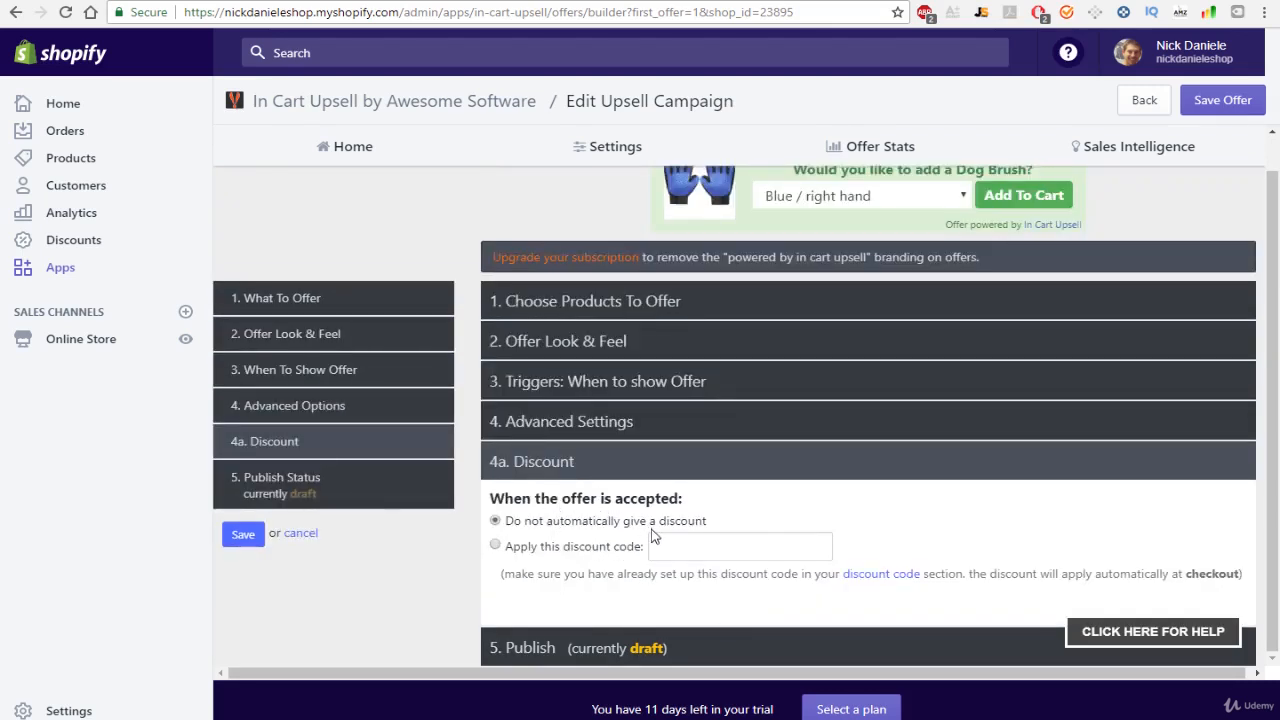
mouse_move(605, 487)
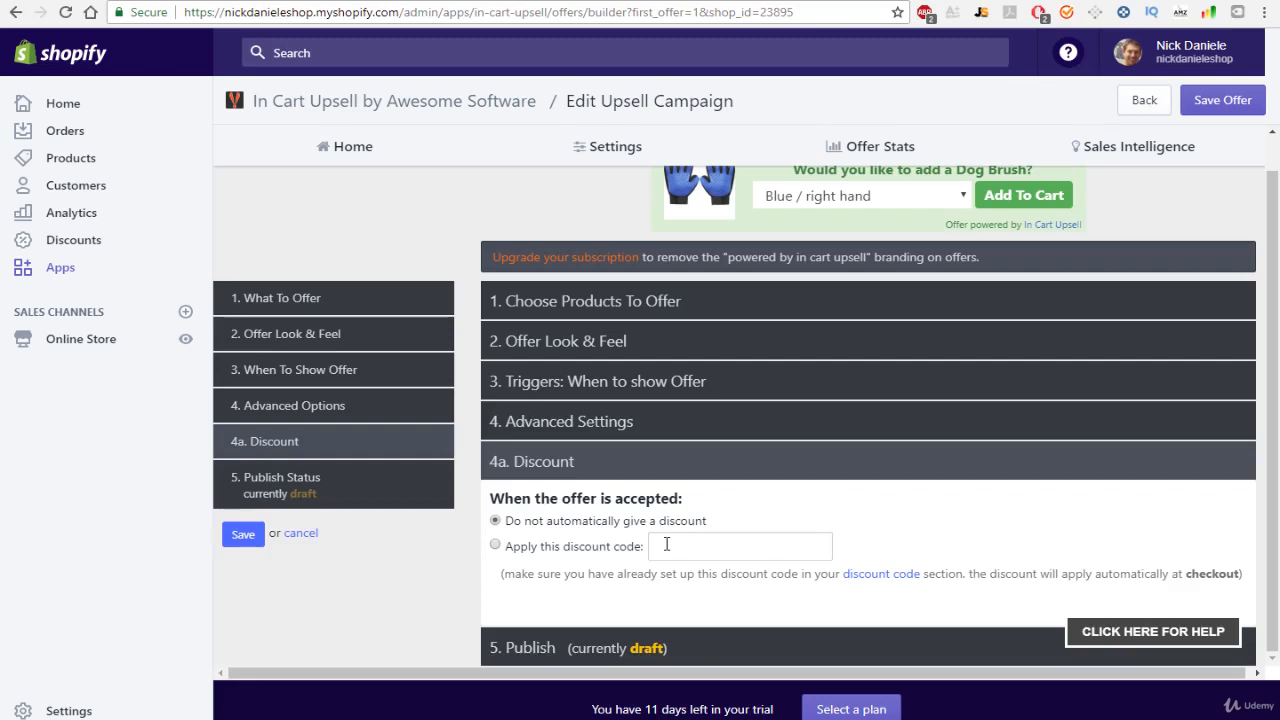
Choose 'Apply this discount code' on acceptance and expand the Publish section.
click(494, 544)
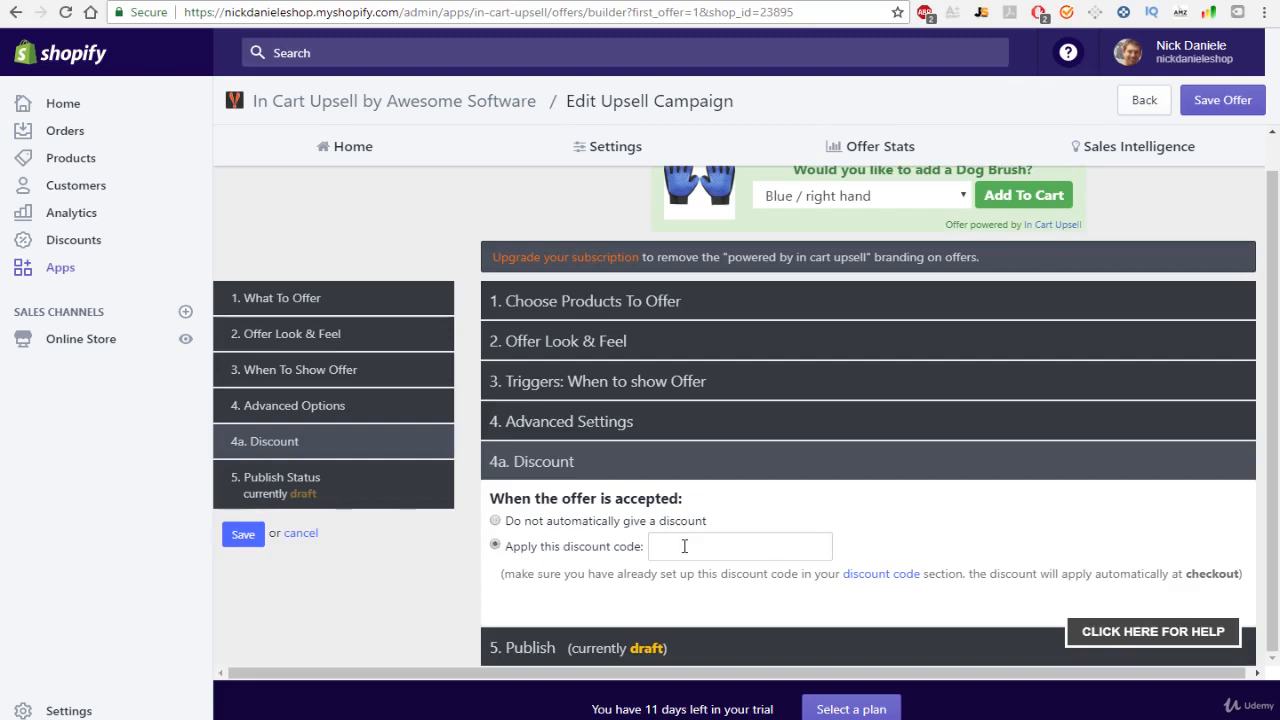
click(740, 546)
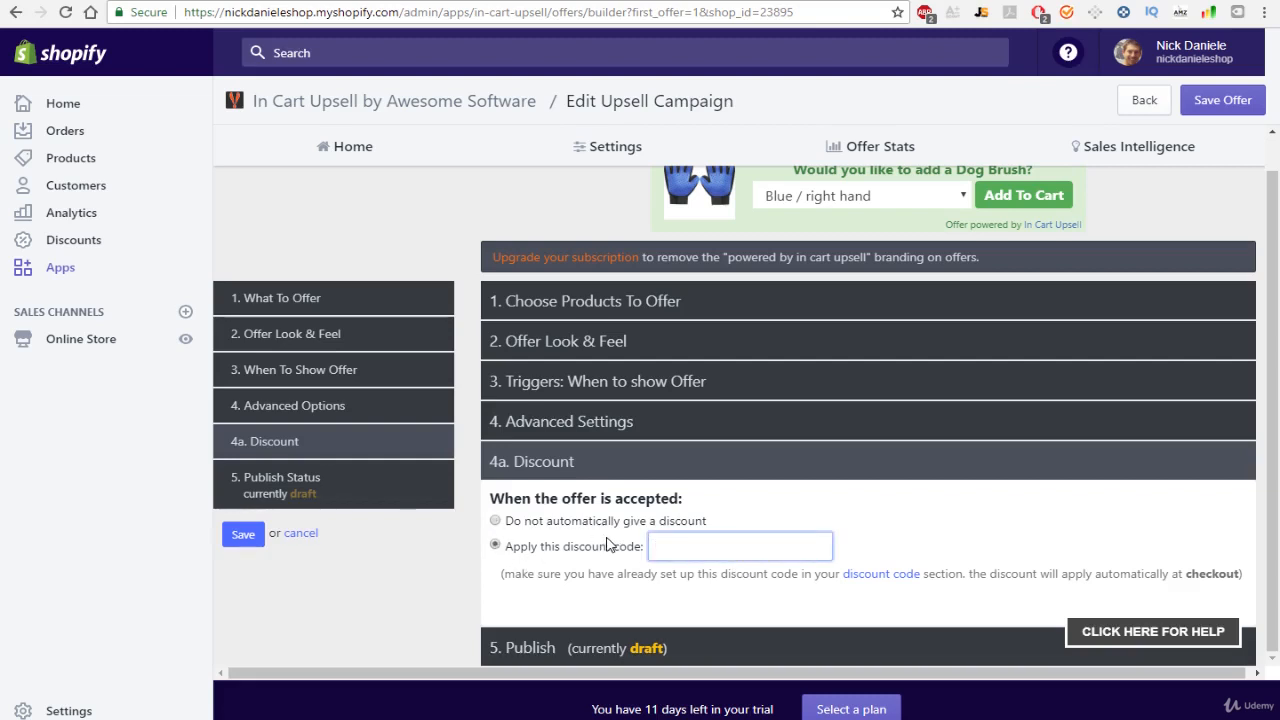
click(740, 546)
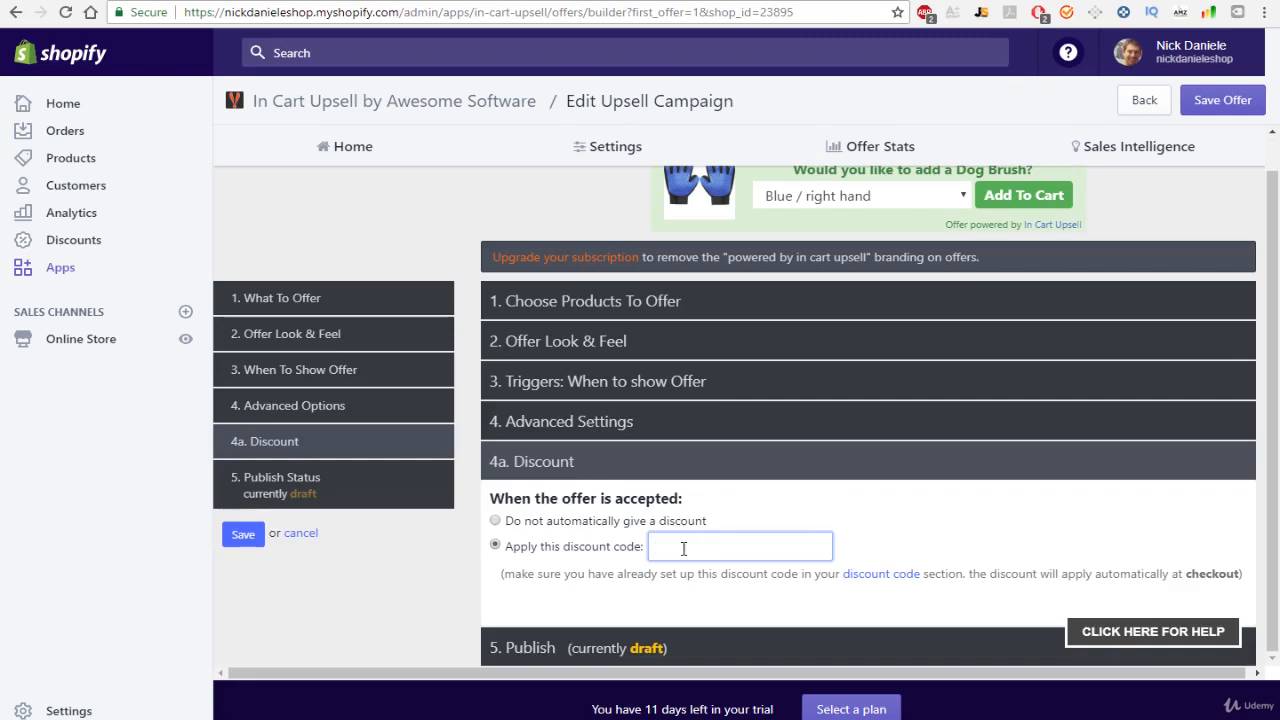
click(494, 520)
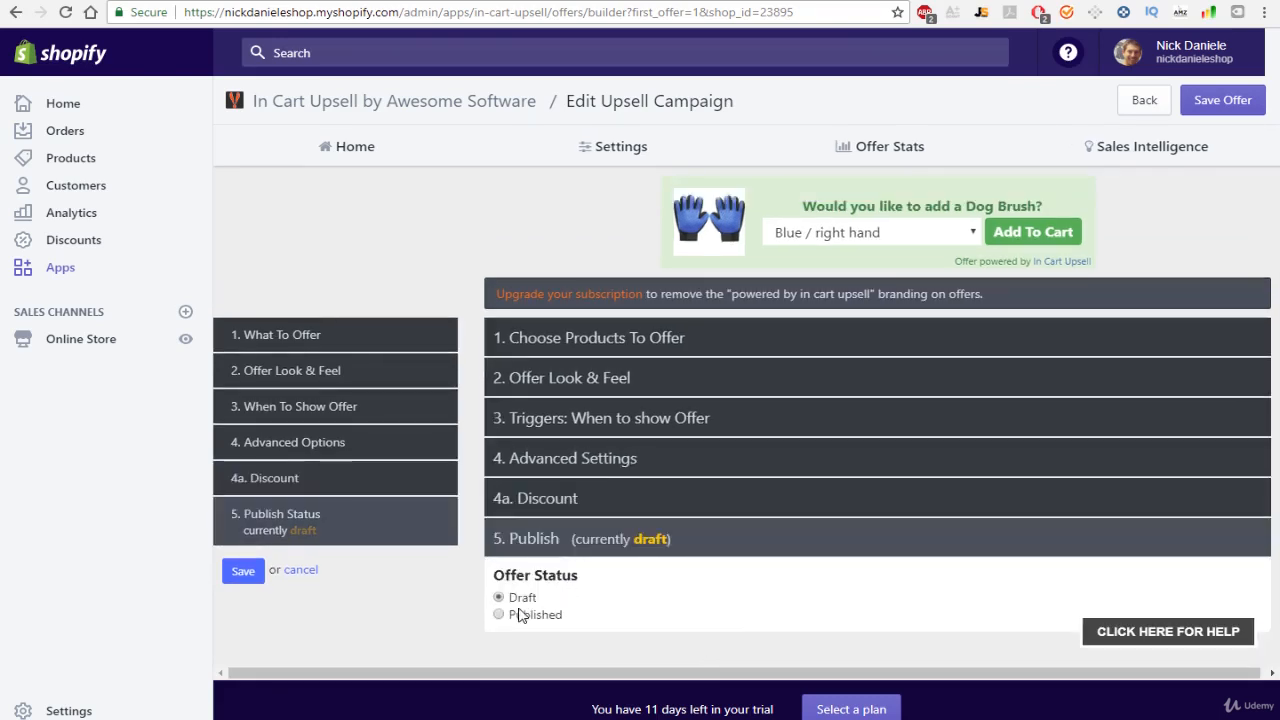
Set the Dog Brush offer status to Published.
click(498, 614)
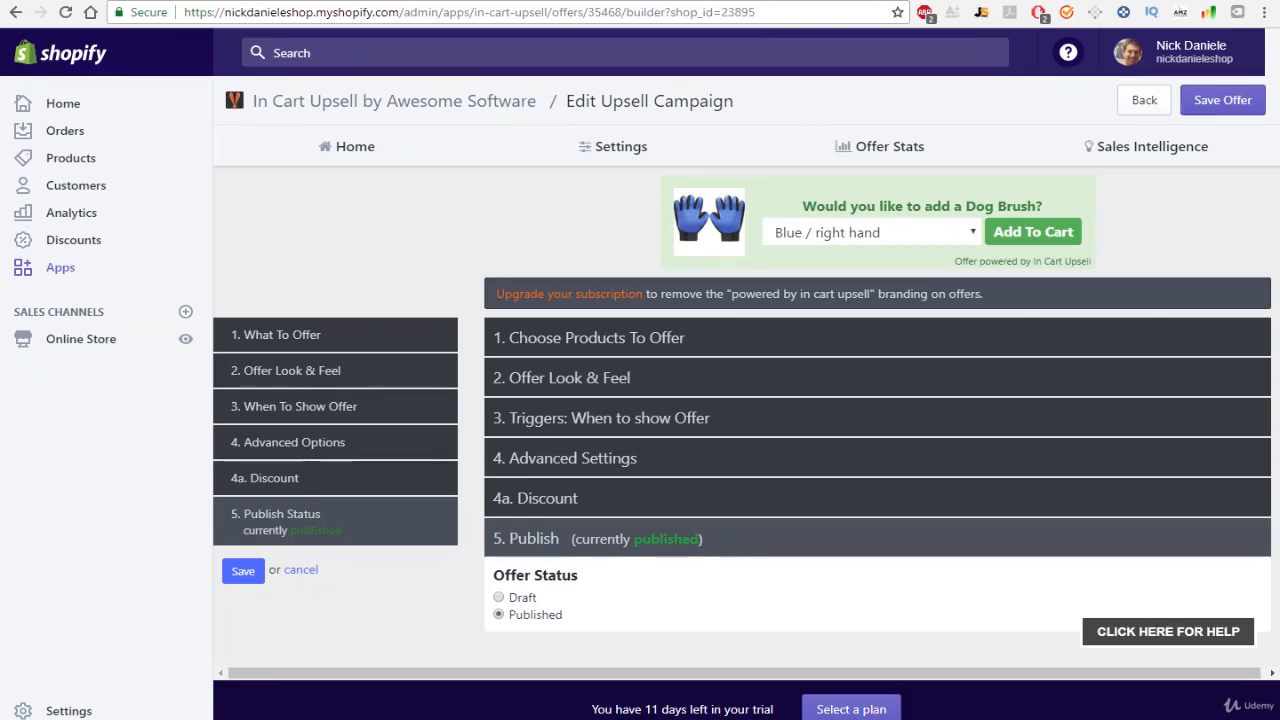
mouse_move(997, 378)
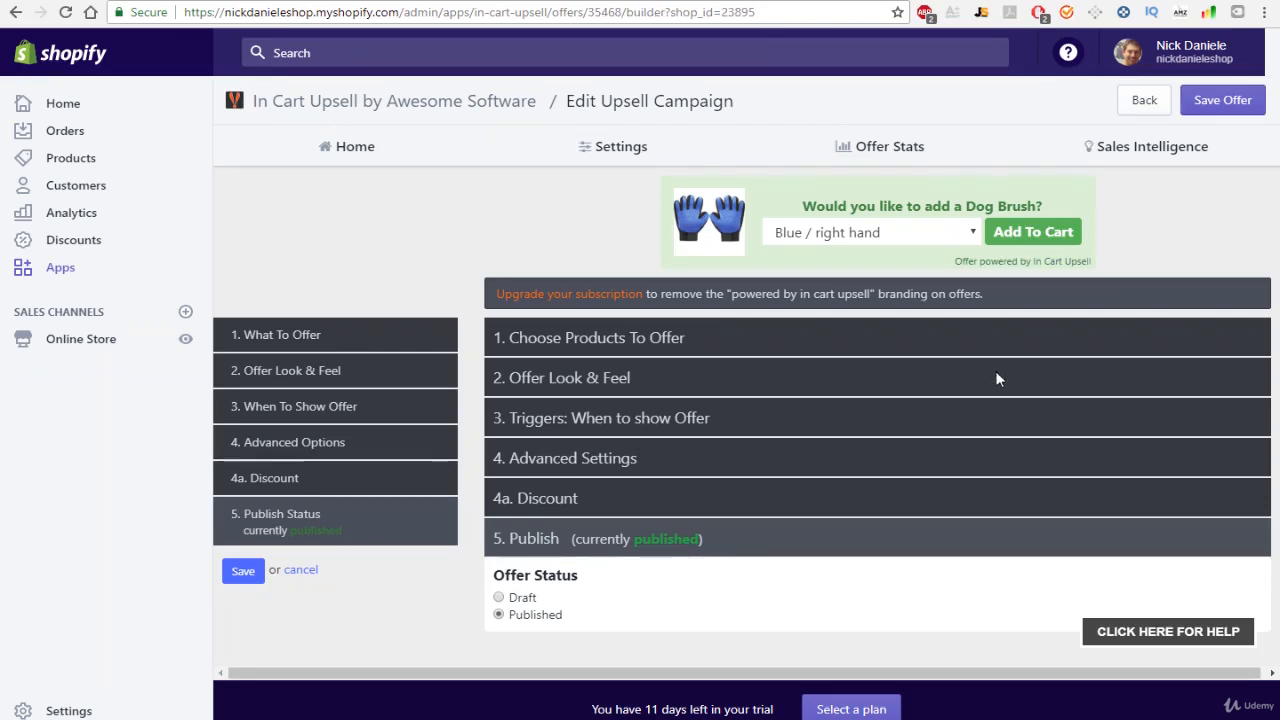
mouse_move(898, 195)
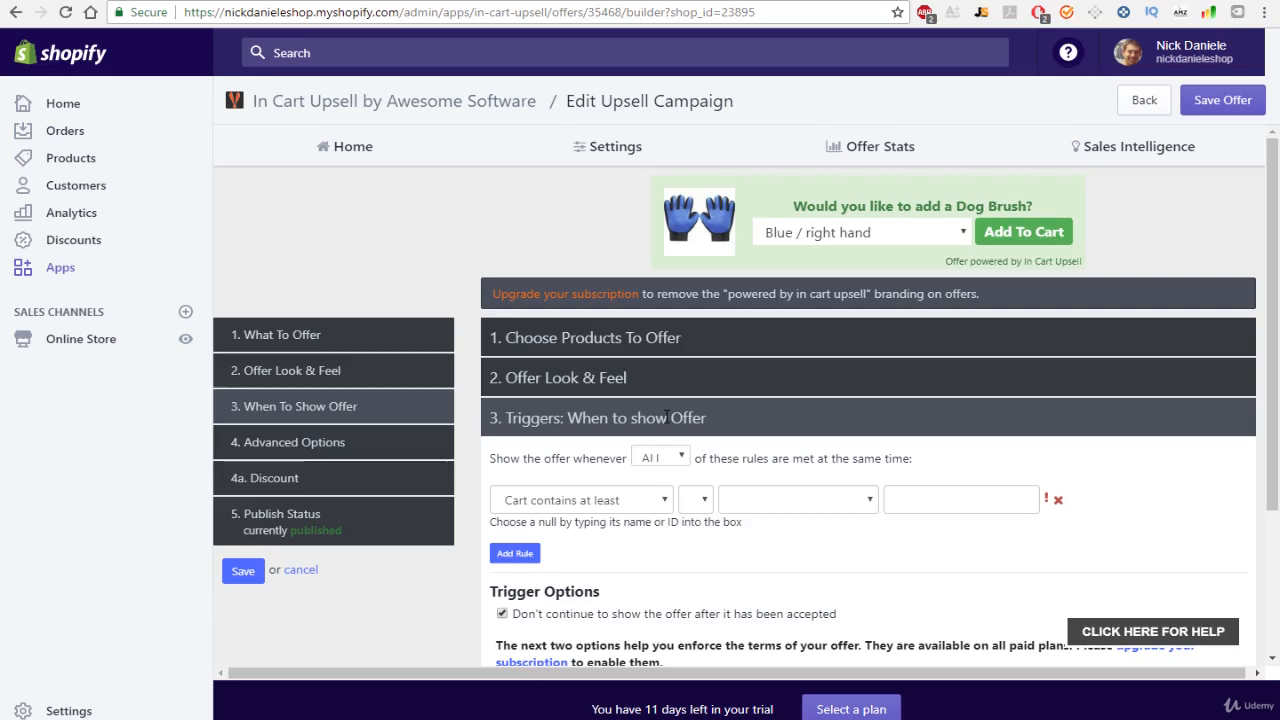
mouse_move(723, 504)
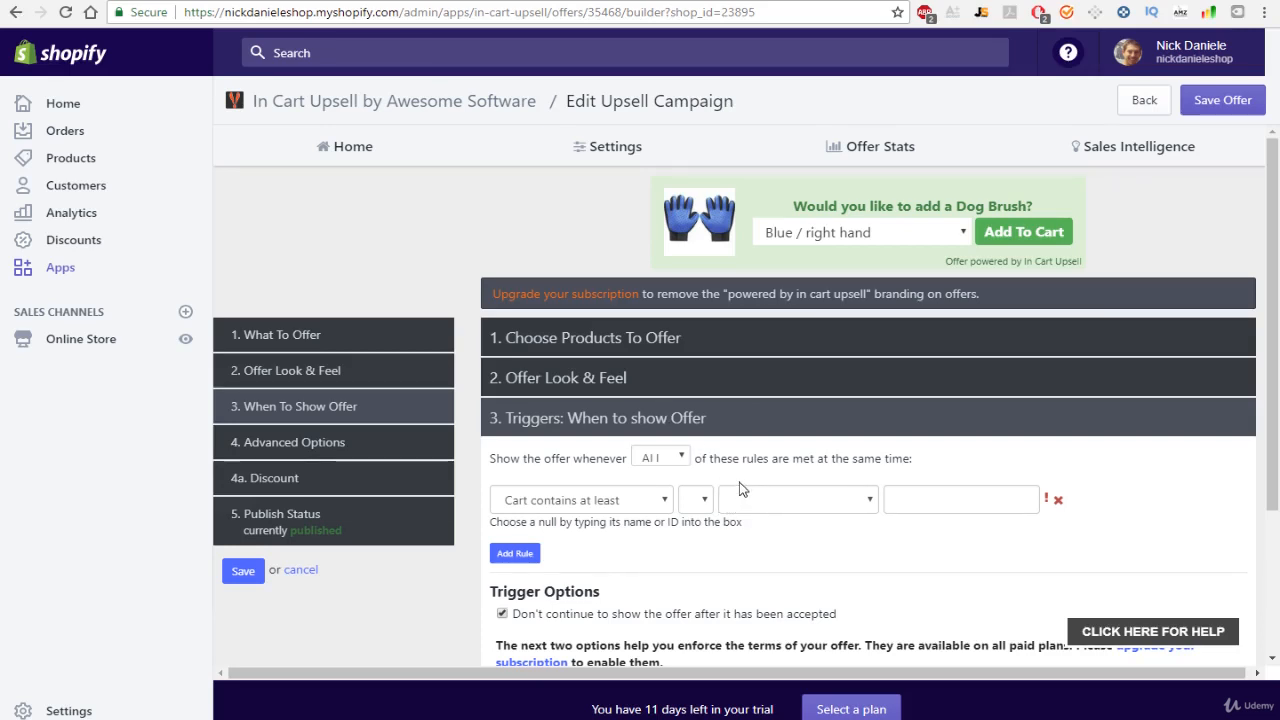
Add a 'Cart contains at least' 'Of Product' rule for Interactive Dog Chew Toy.
scroll(down, 3)
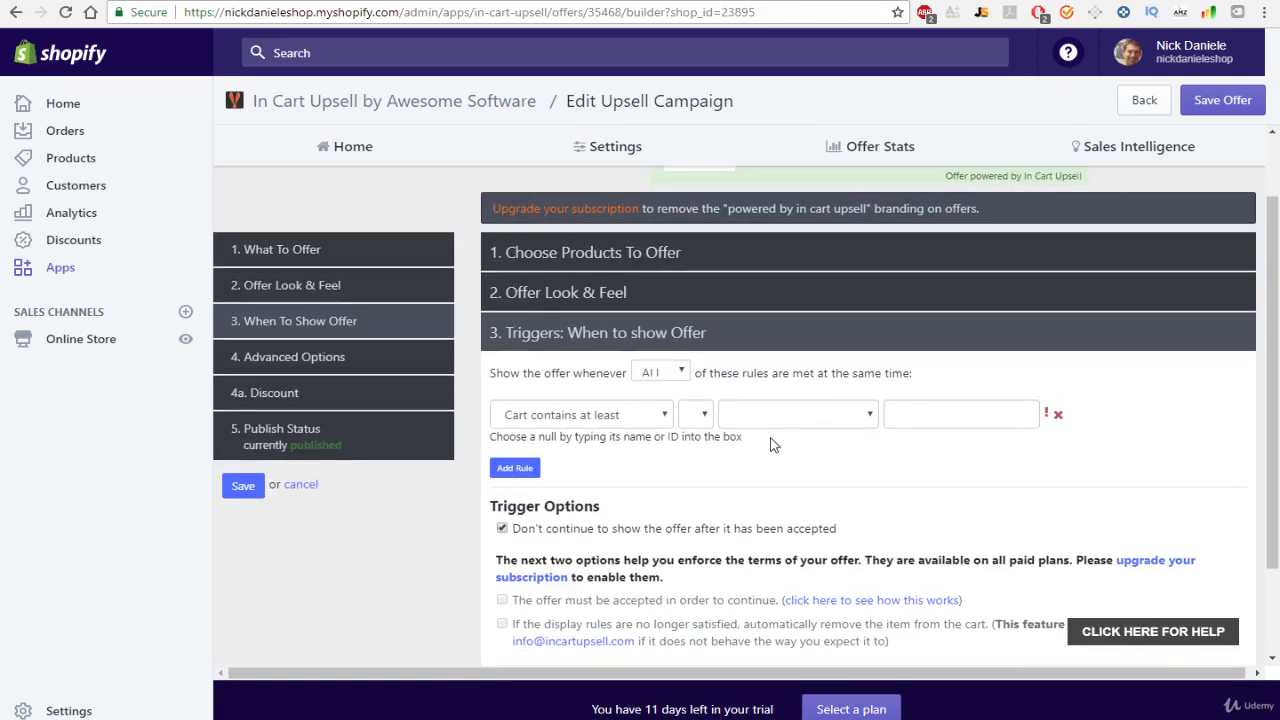
click(580, 414)
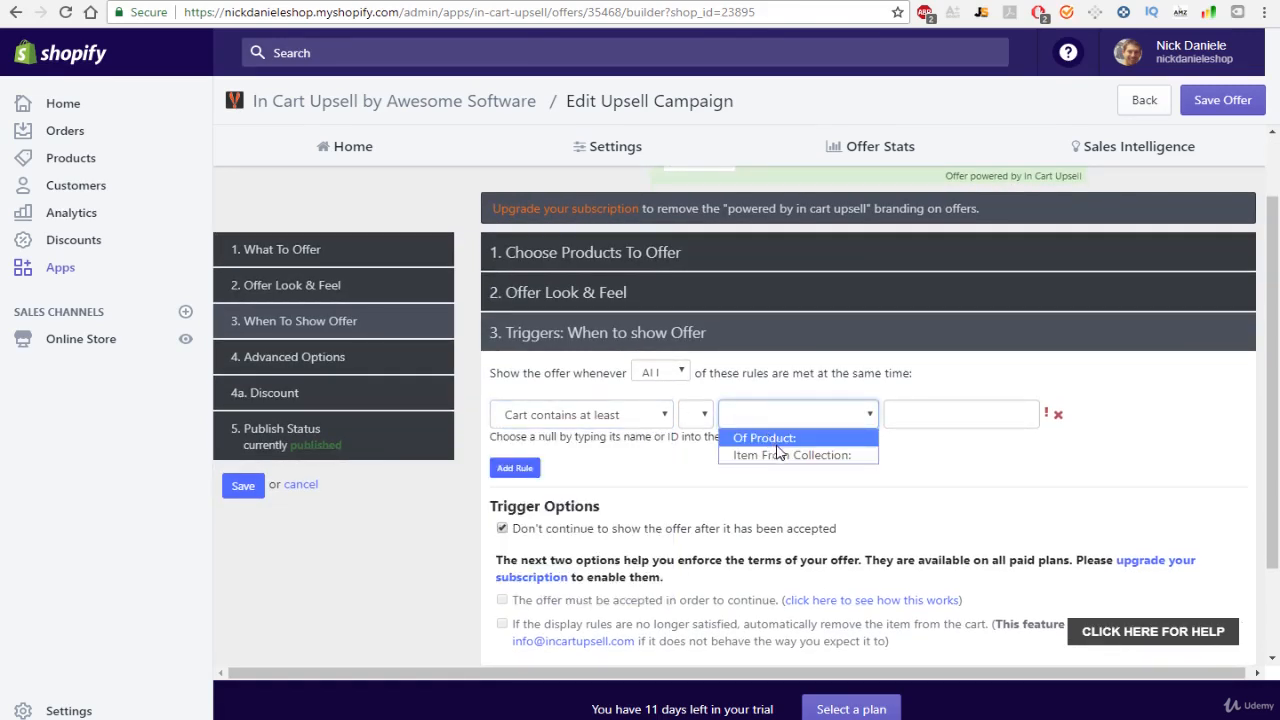
click(764, 437)
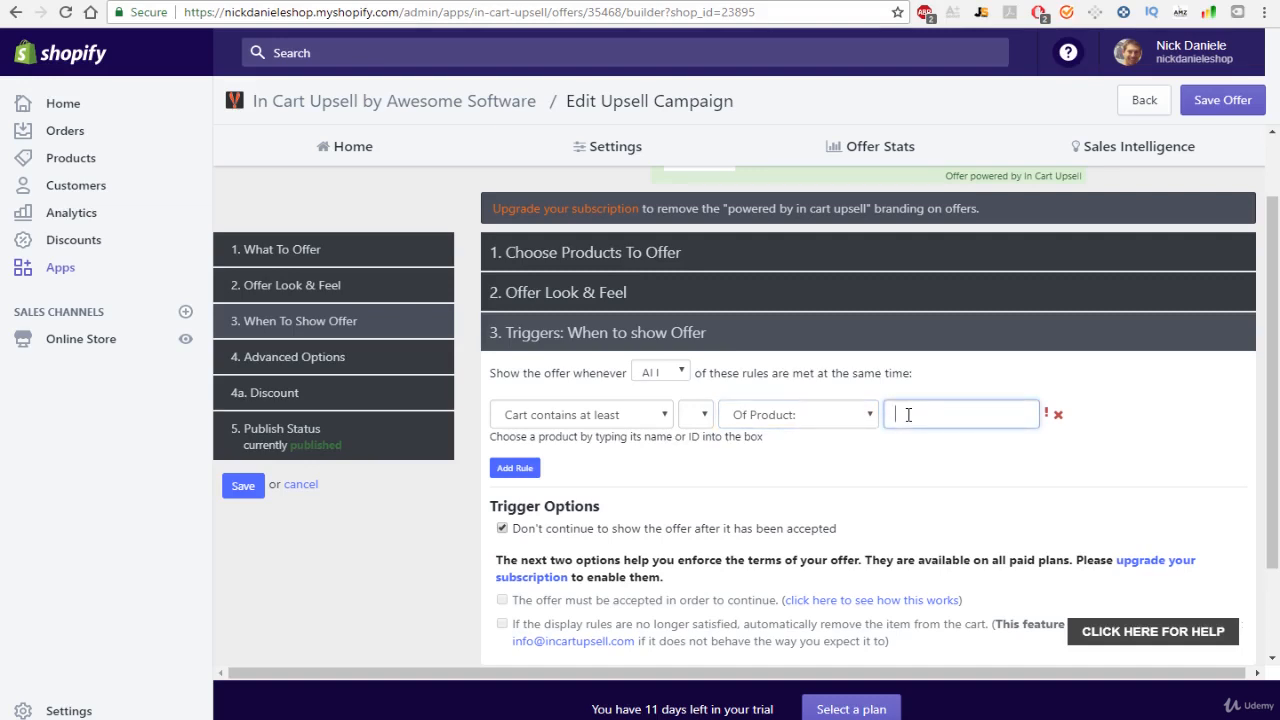
text(in)
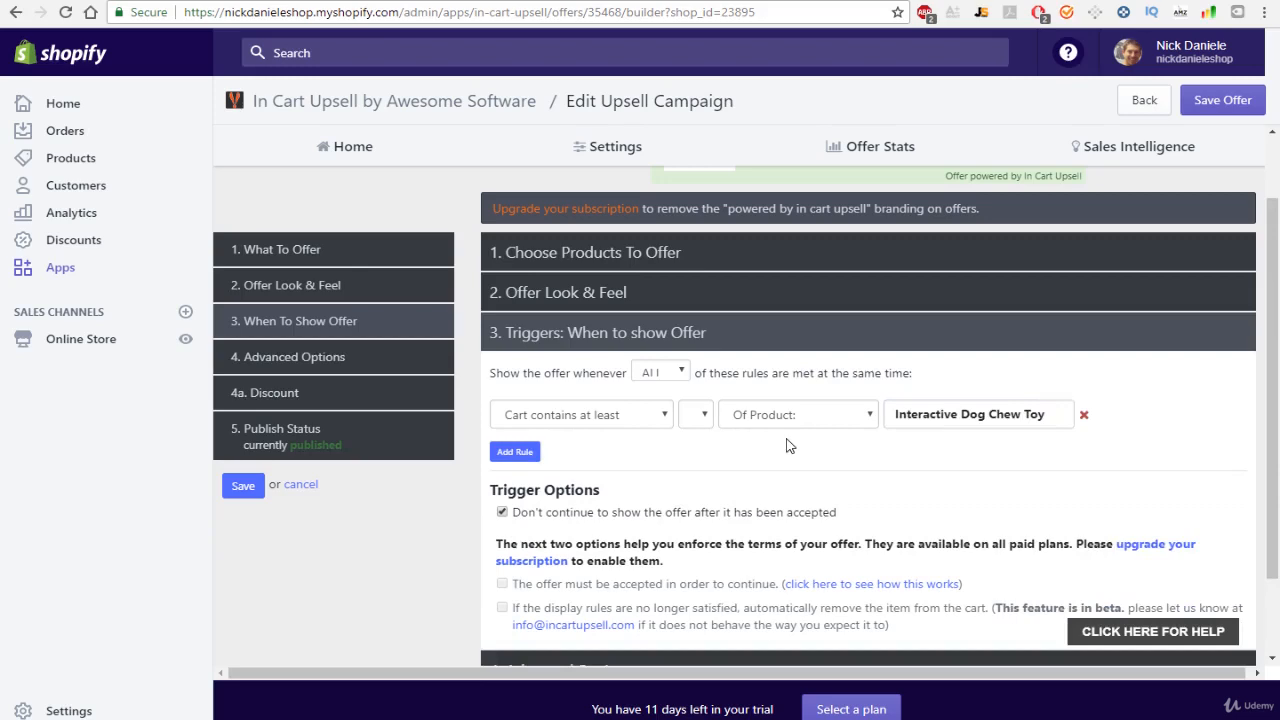
click(515, 451)
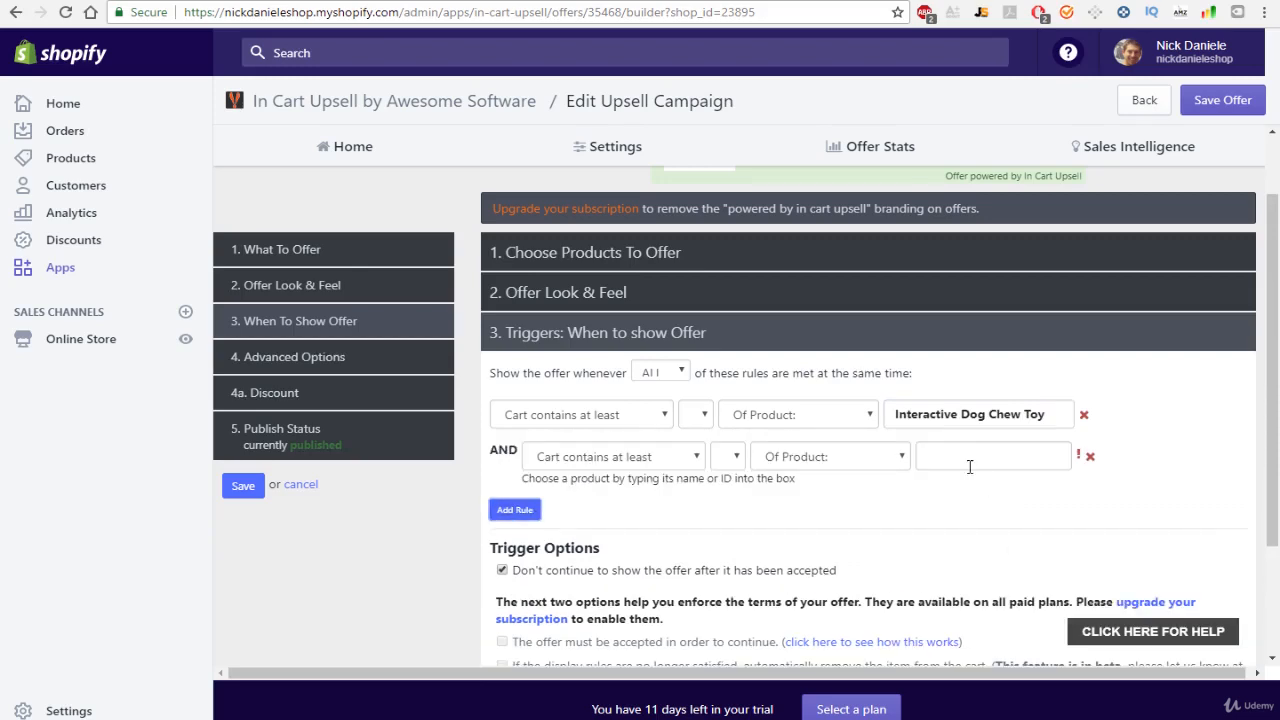
scroll(down, 3)
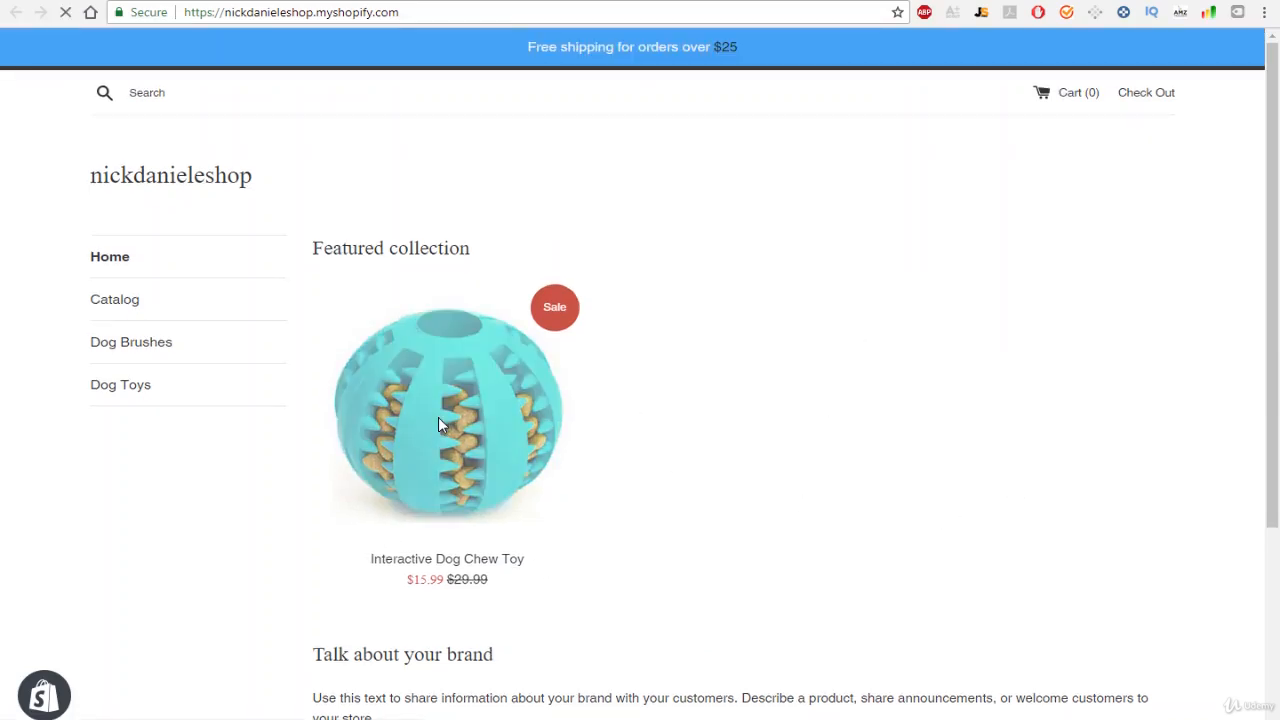
Add one Interactive Dog Chew Toy to the cart from its product page.
click(447, 410)
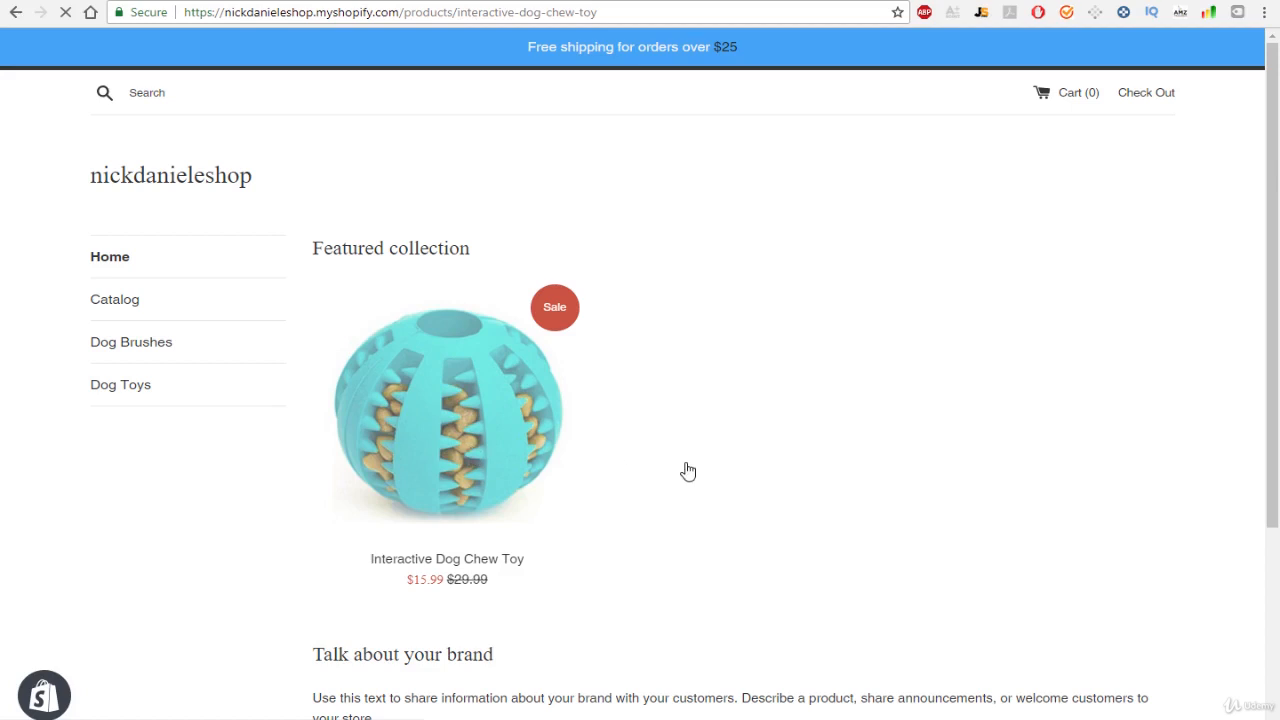
click(446, 410)
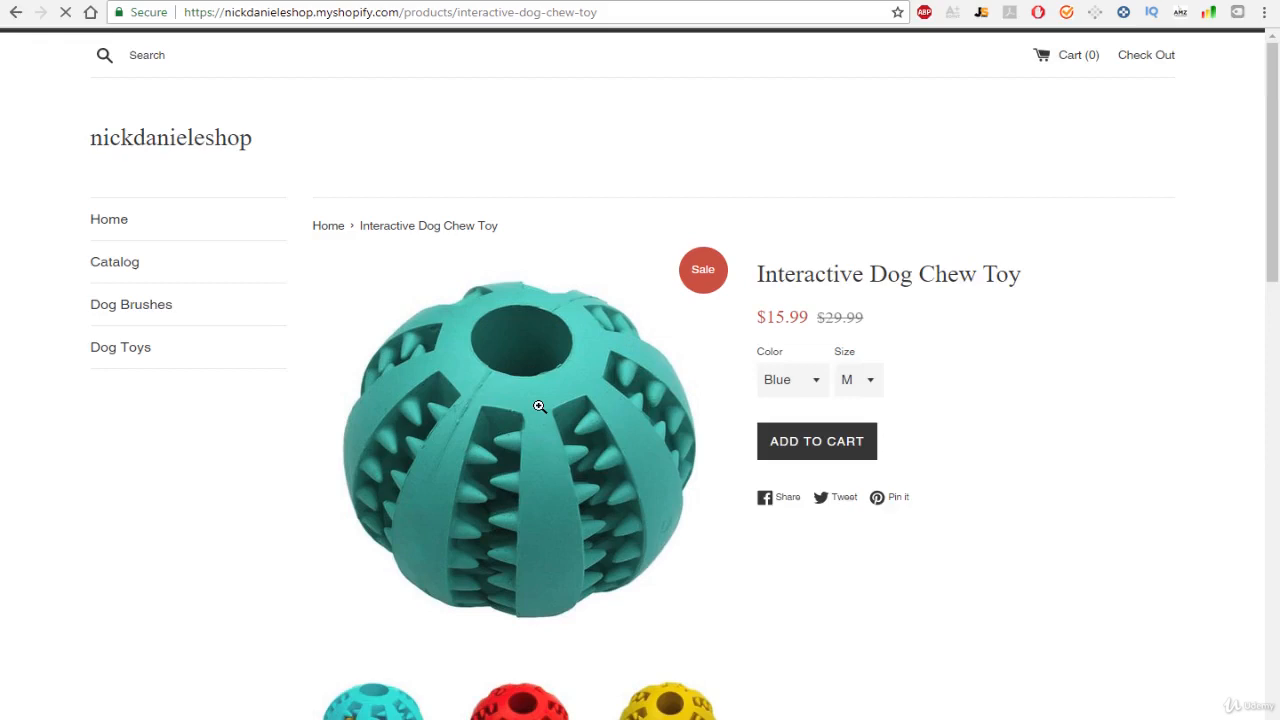
scroll(down, 3)
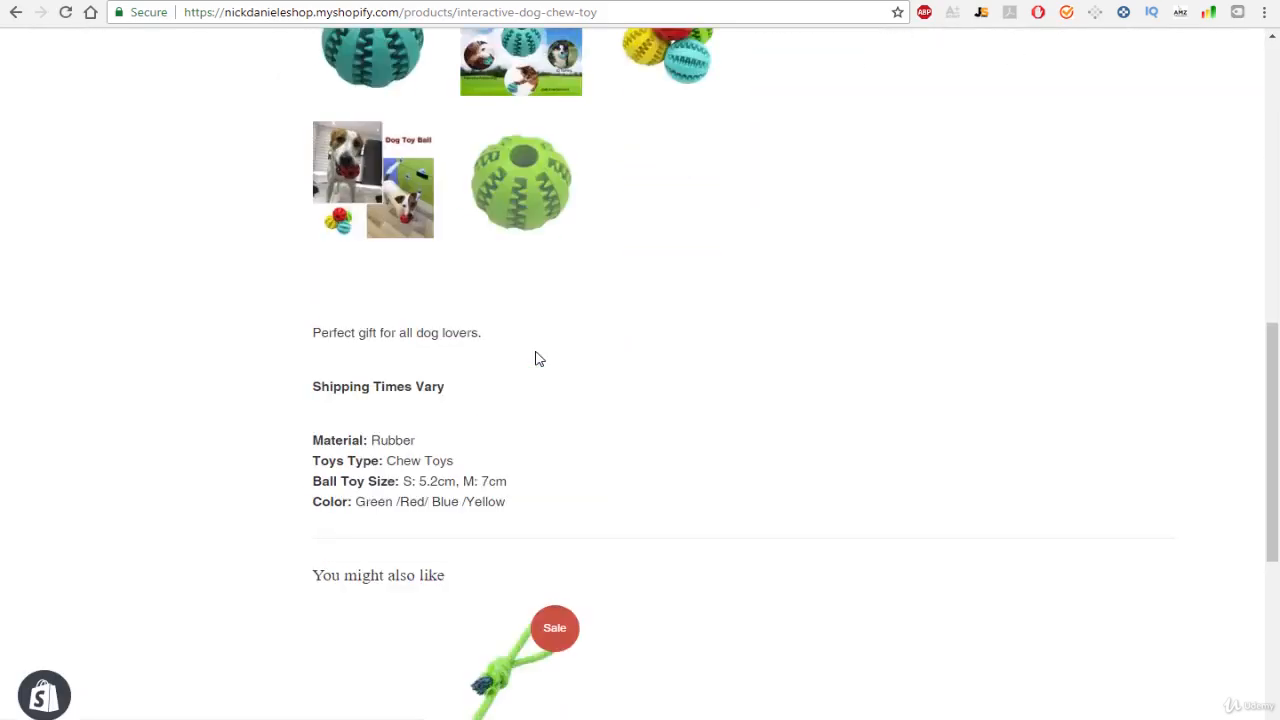
scroll(down, 3)
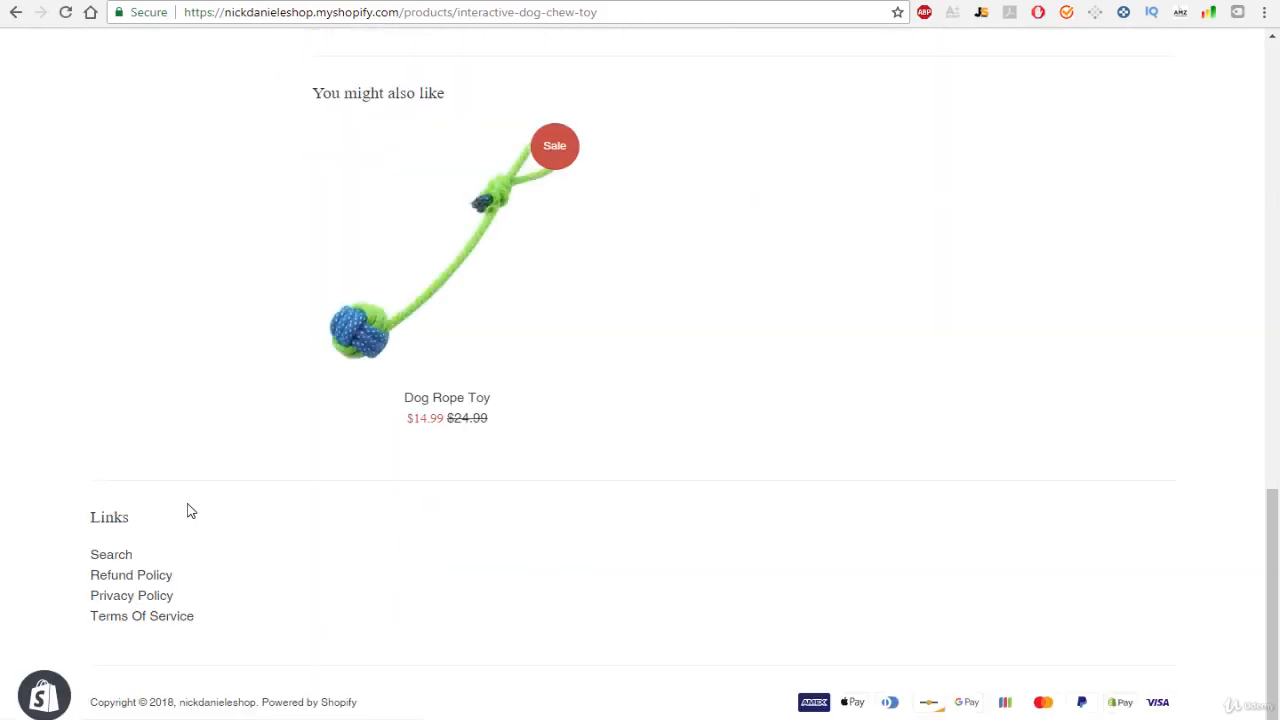
mouse_move(460, 680)
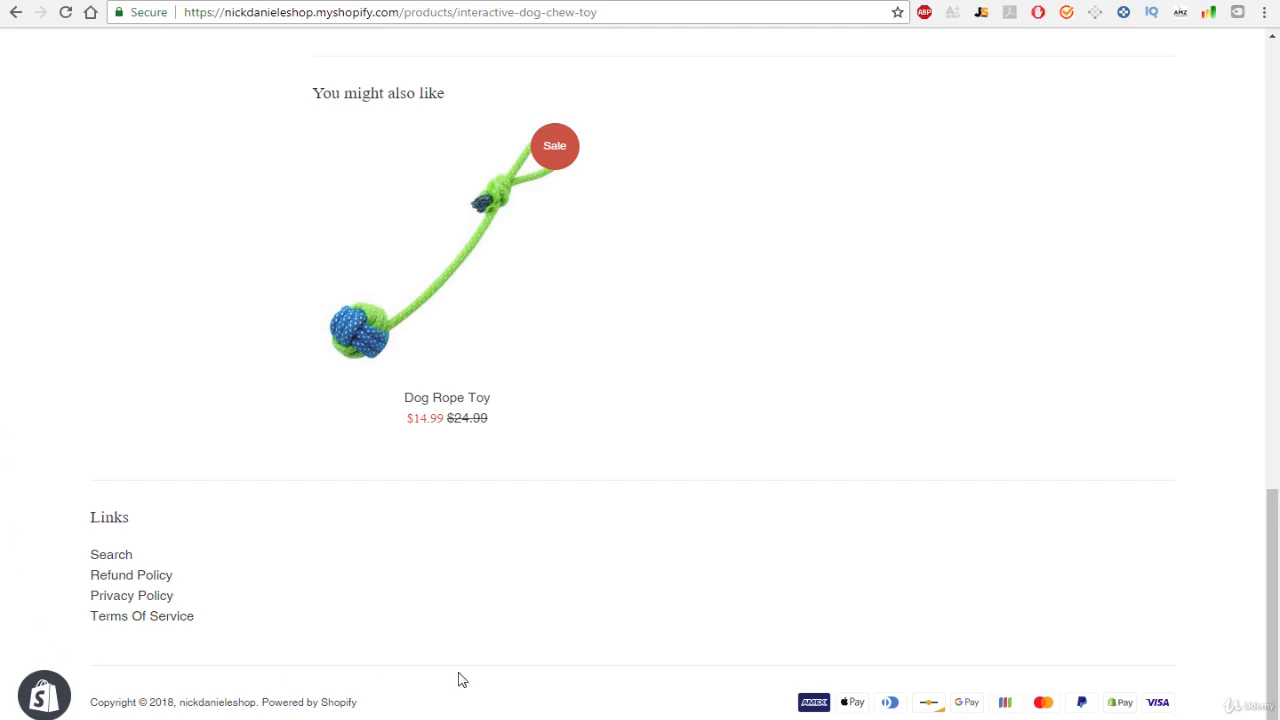
mouse_move(737, 472)
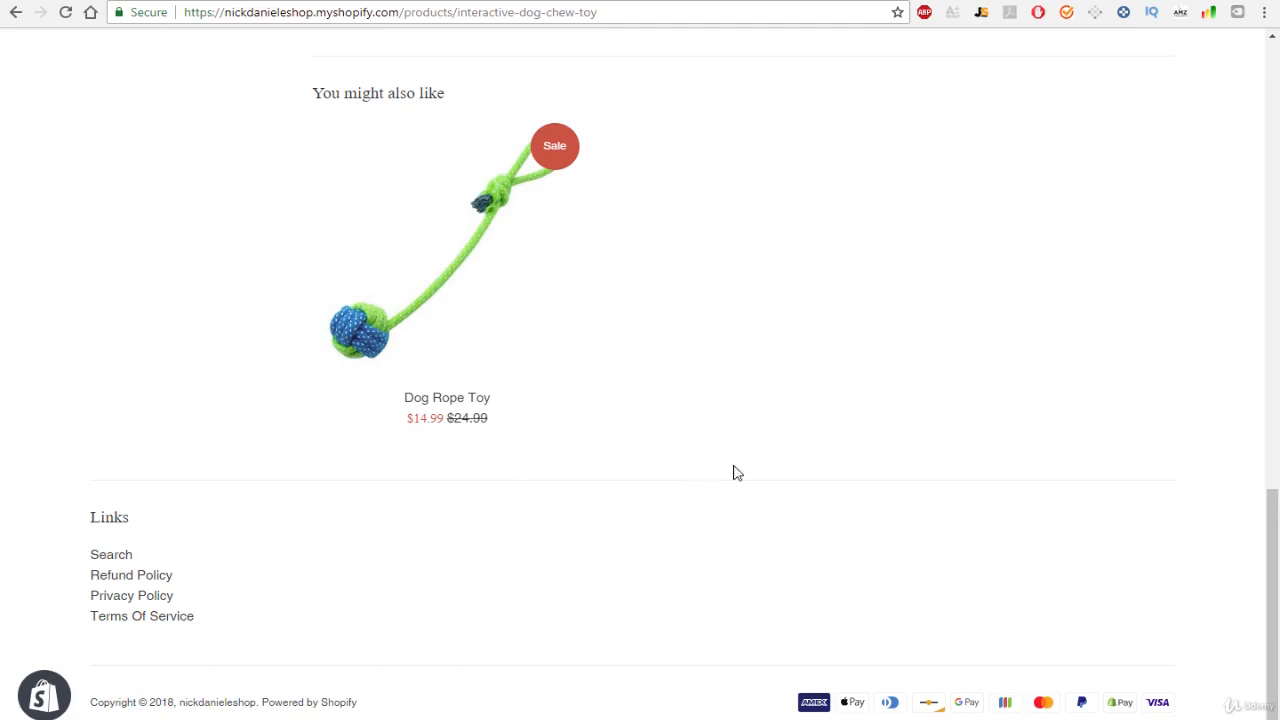
scroll(up, 3)
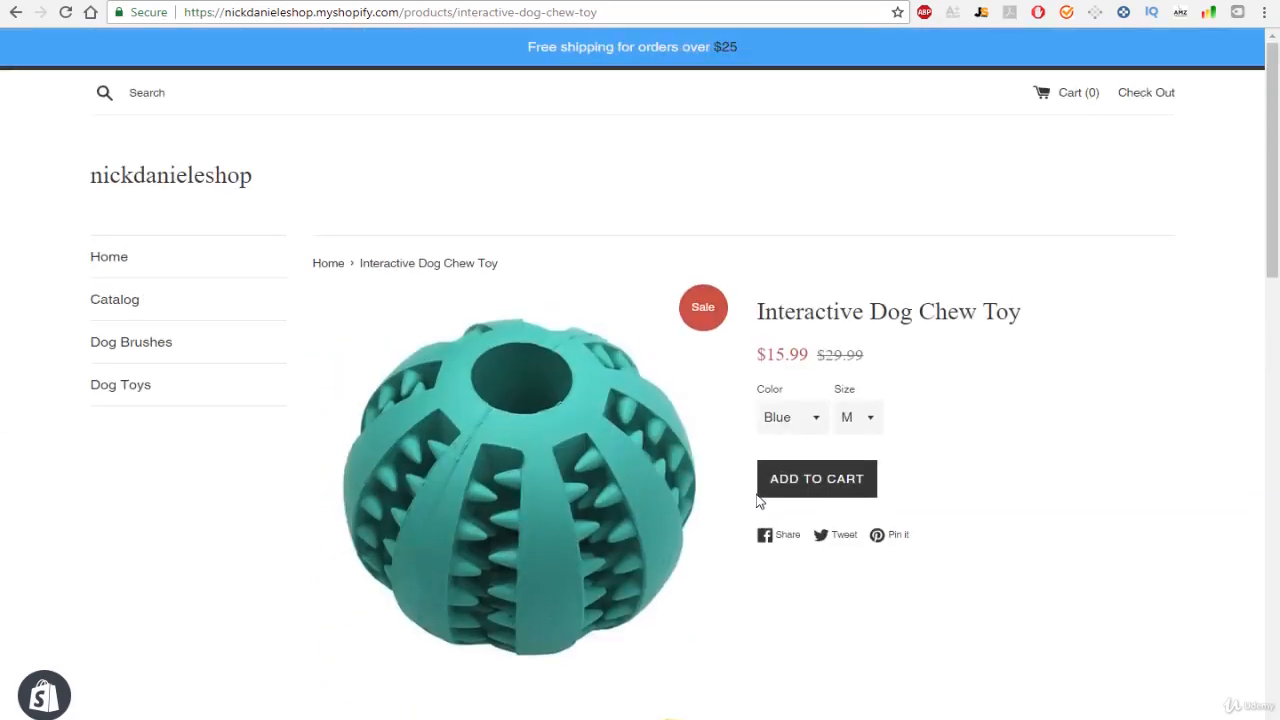
click(816, 478)
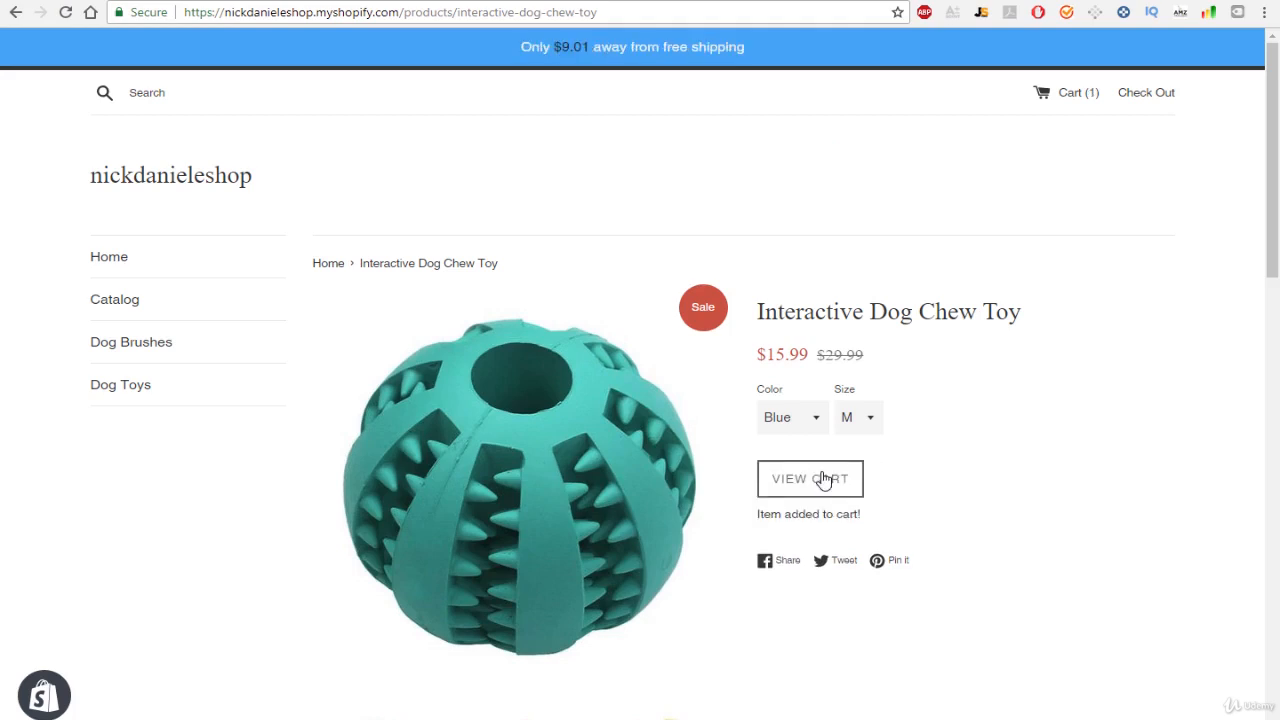
mouse_move(920, 455)
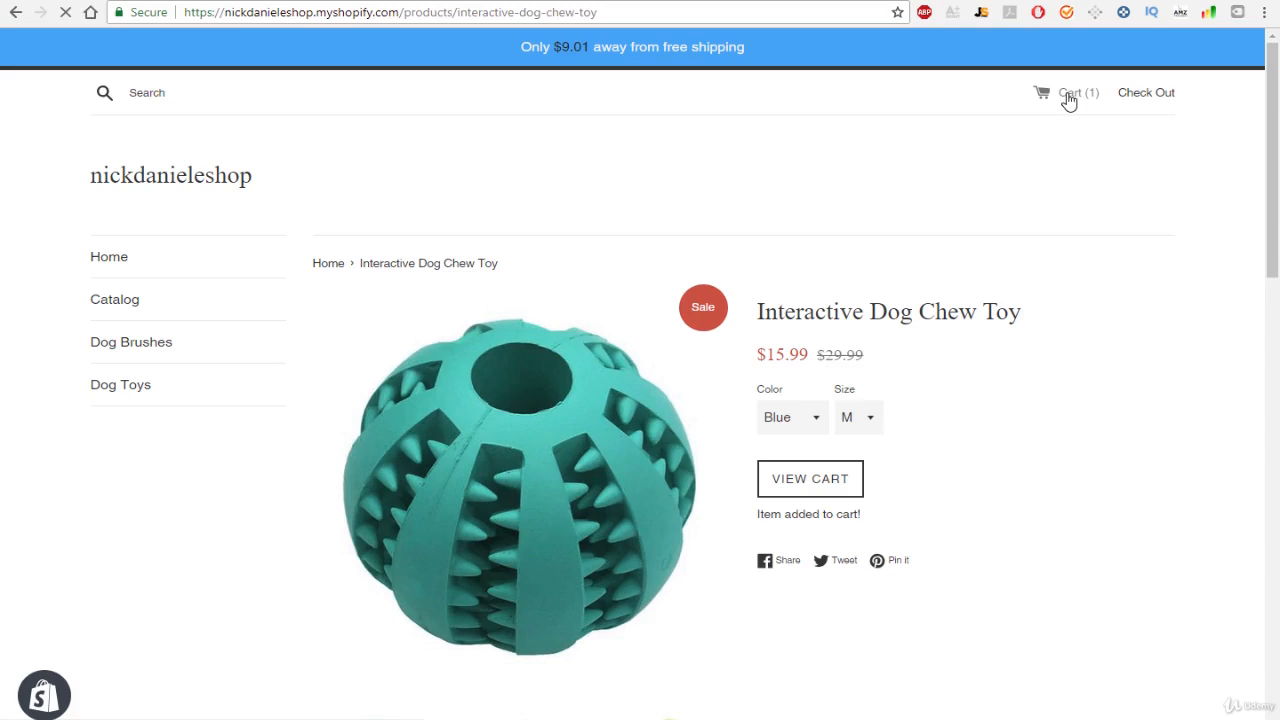
View Cart (1), showing the Dog Brush upsell above the chew toy at $15.99 subtotal.
click(1078, 92)
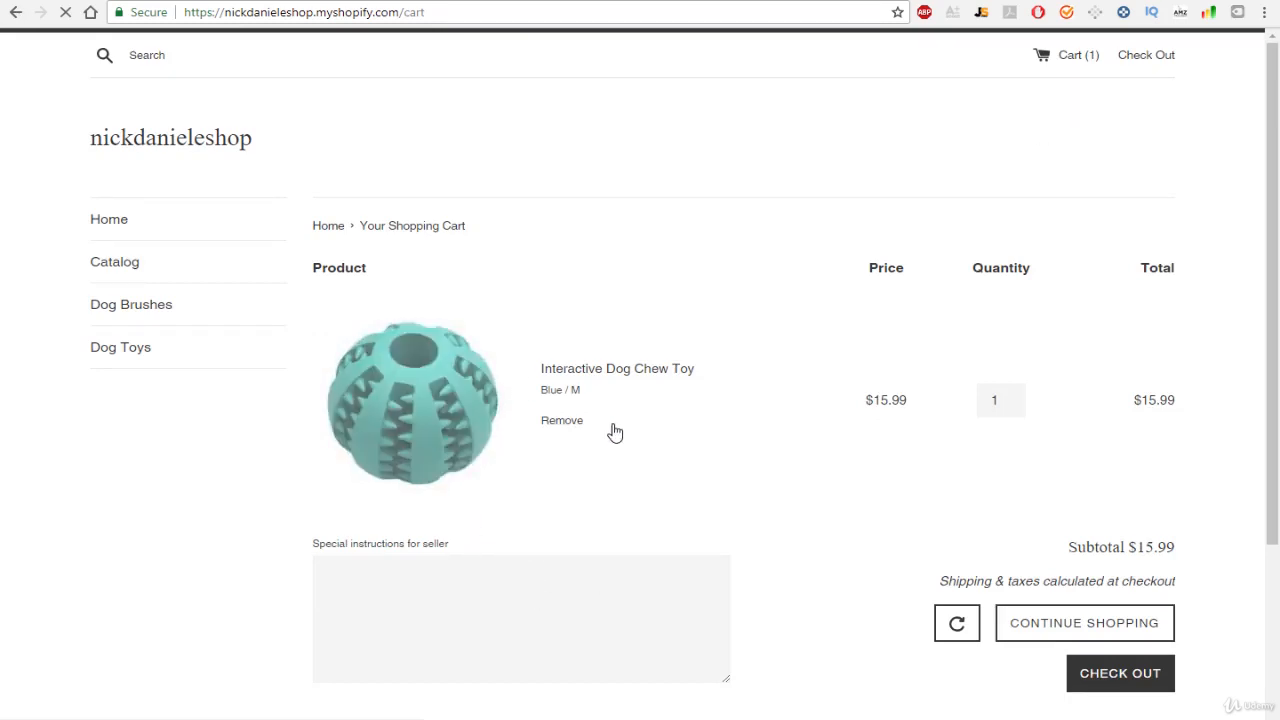
mouse_move(686, 263)
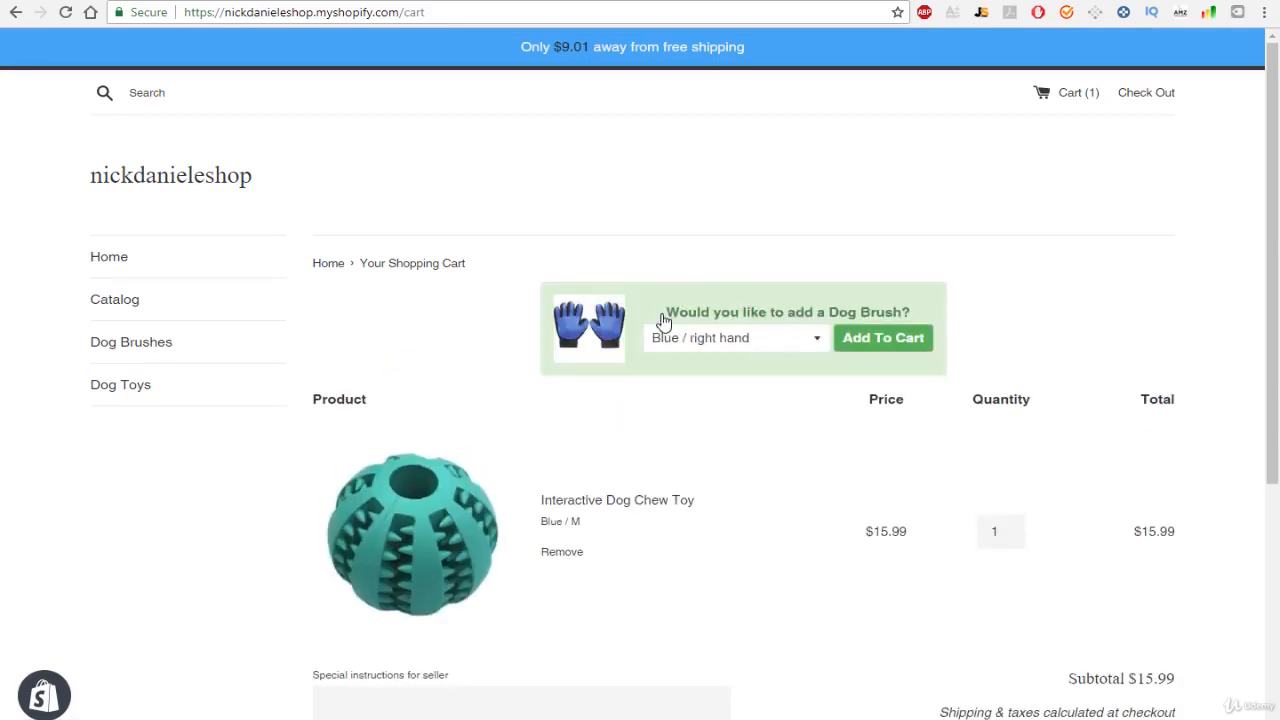
mouse_move(838, 393)
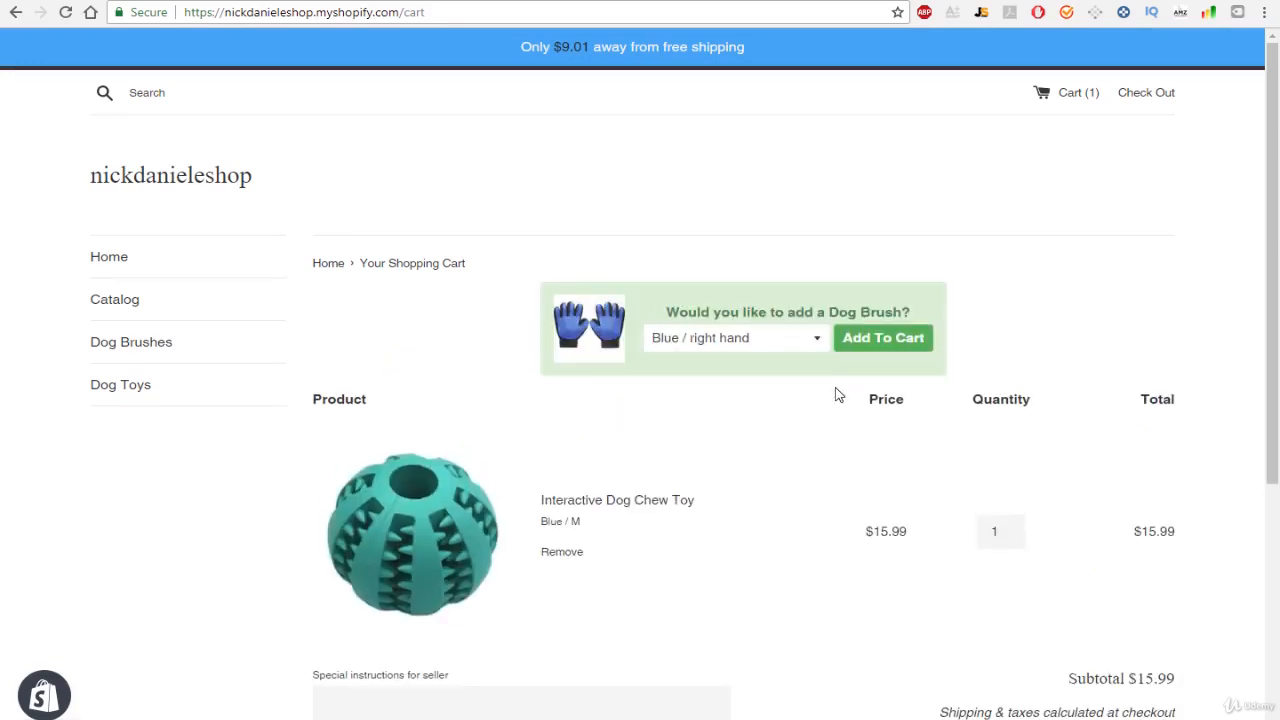
mouse_move(547, 459)
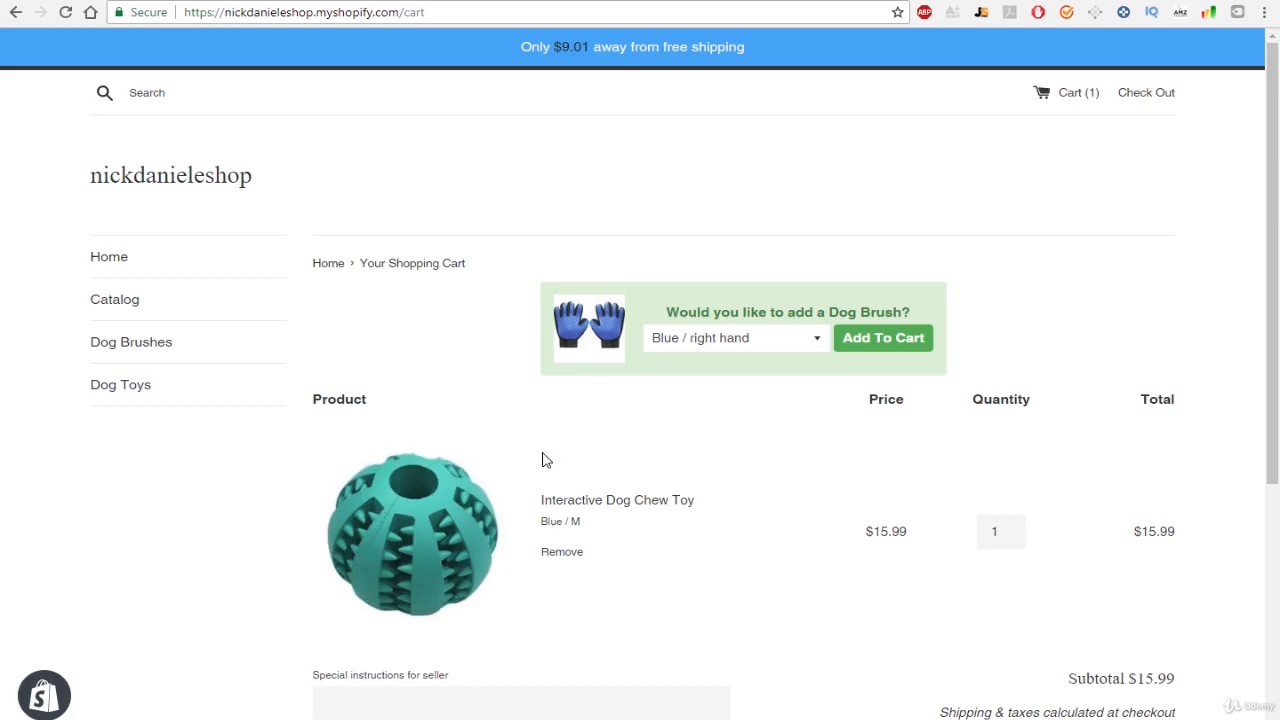
mouse_move(623, 488)
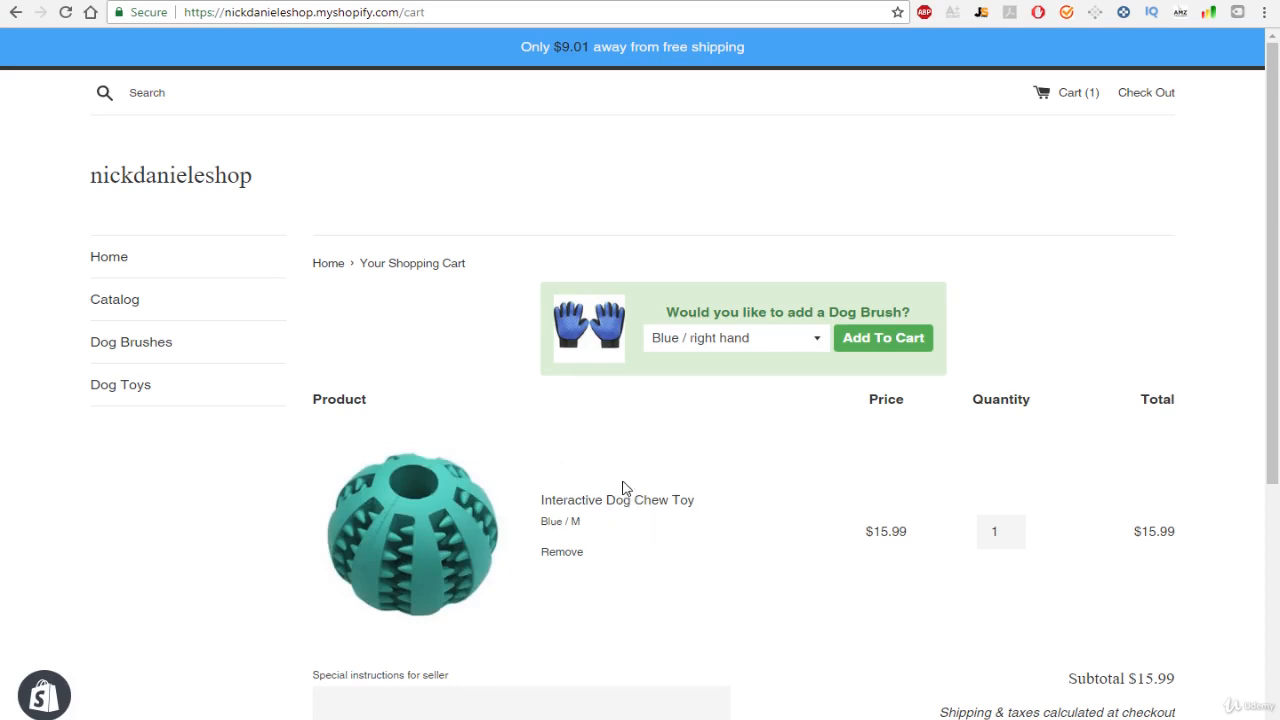
mouse_move(528, 532)
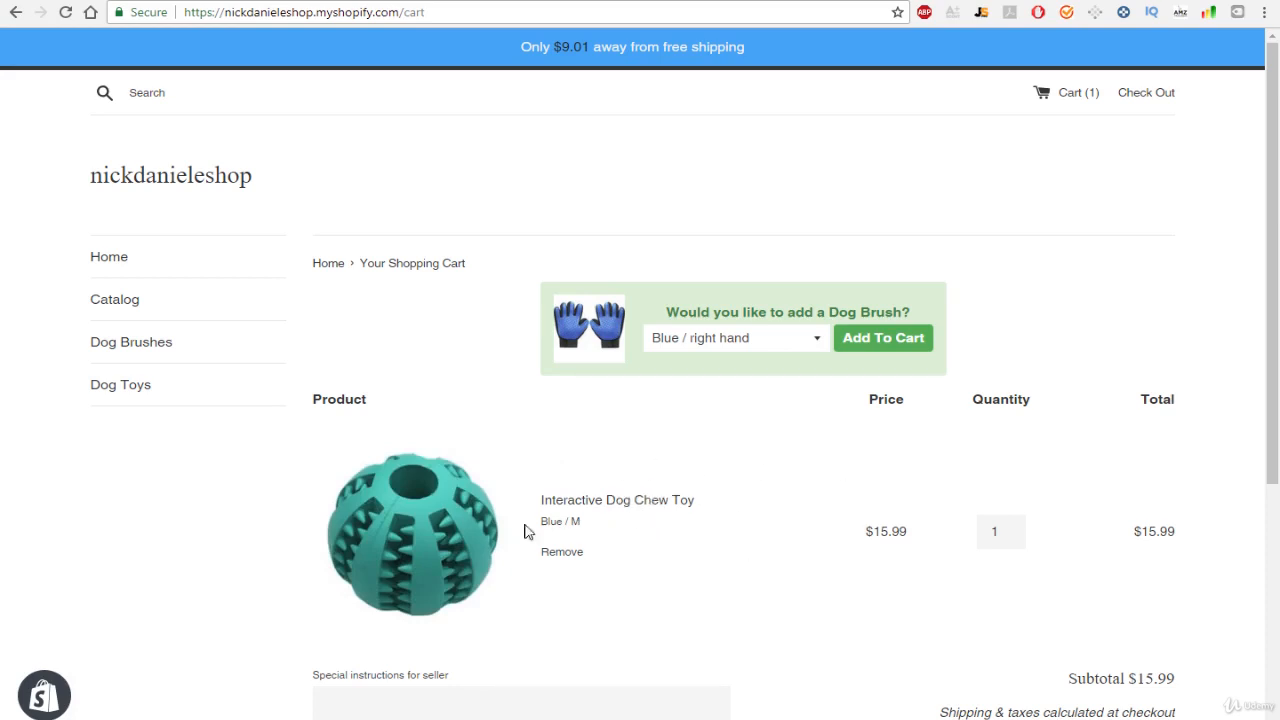
mouse_move(888, 393)
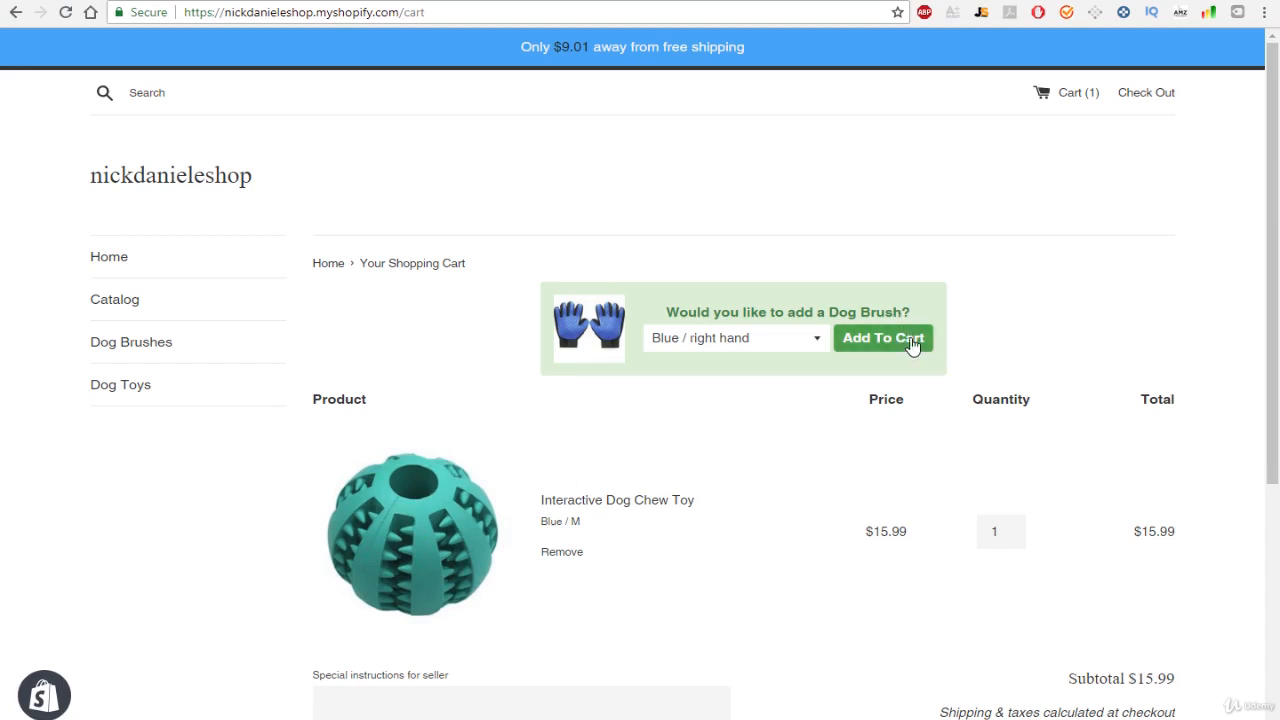
mouse_move(529, 378)
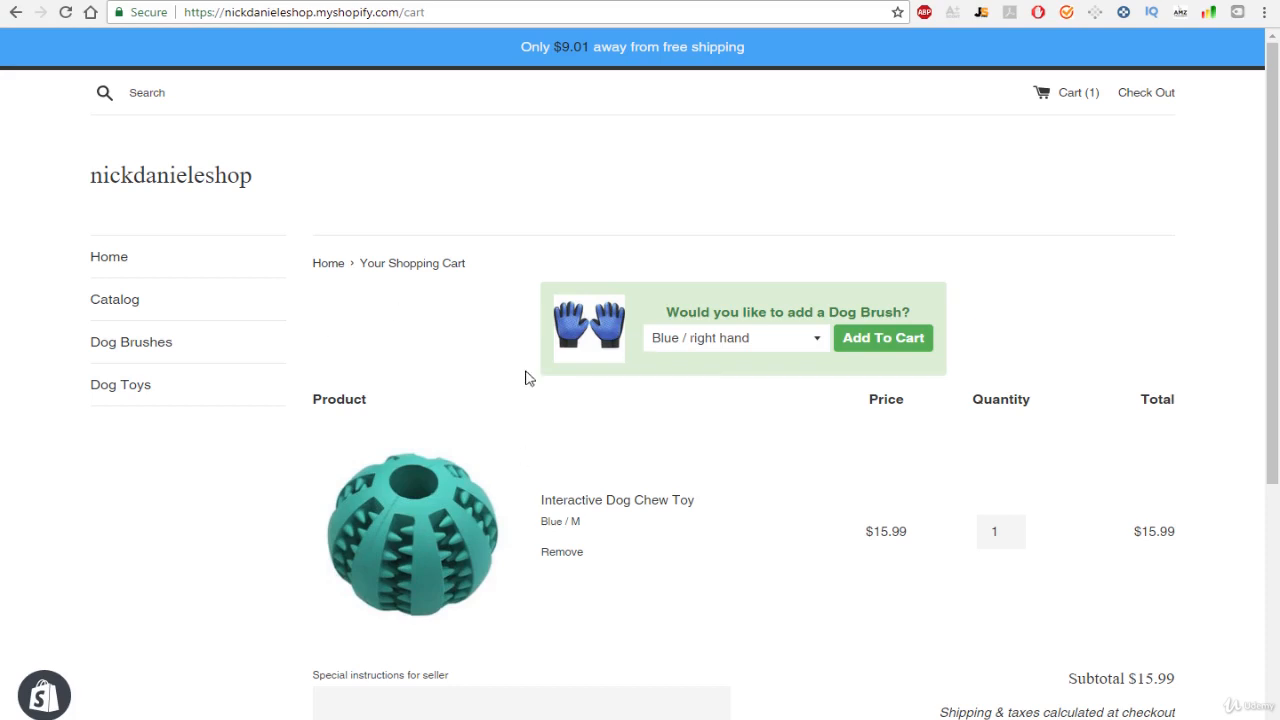
scroll(down, 3)
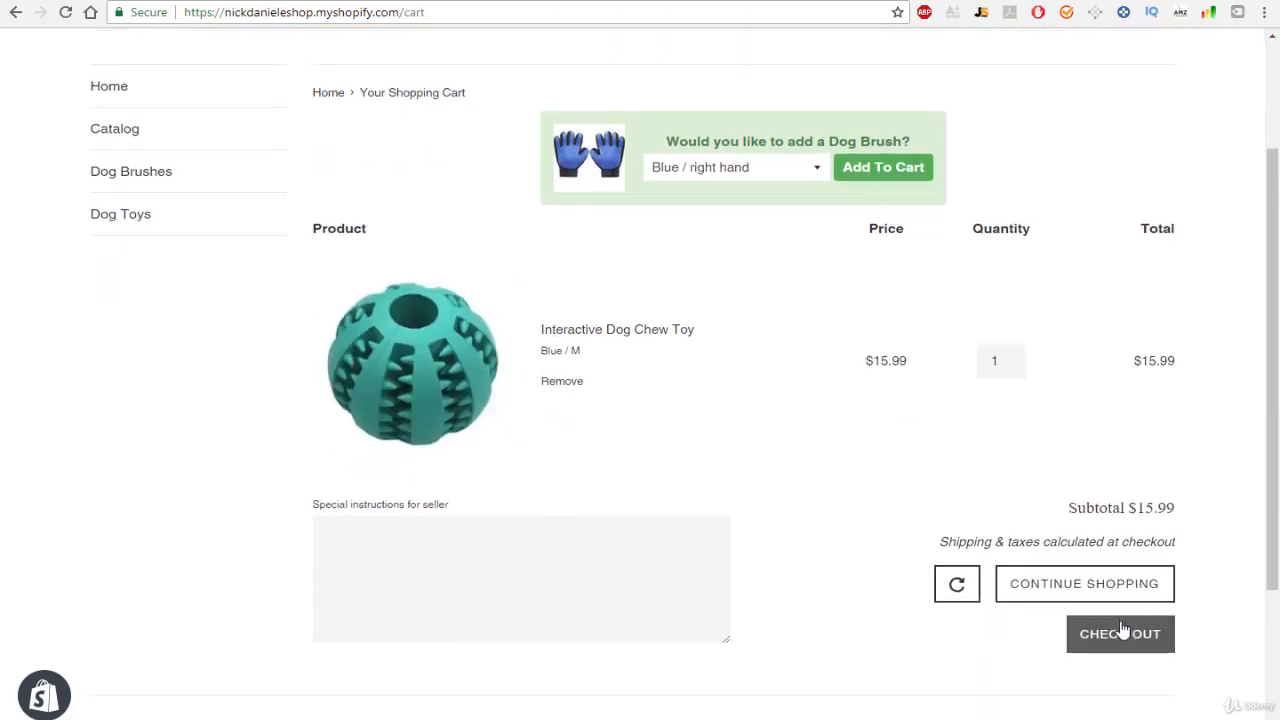